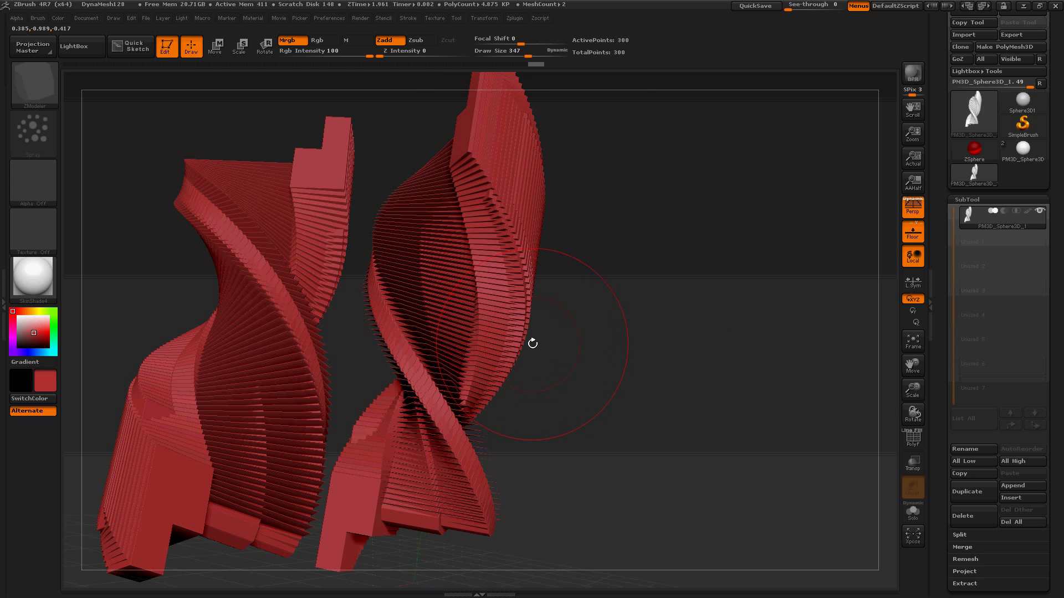
pyautogui.moveTo(635, 42)
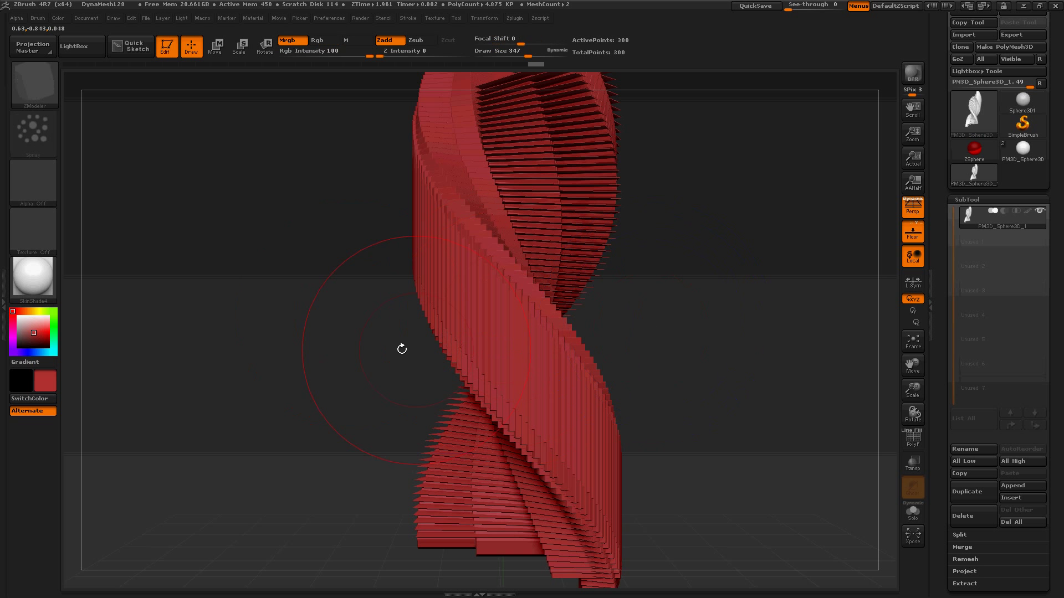
# - Load the DynaMesh016.ZPR project from LightBox, discarding the twisted-array changes
pyautogui.moveTo(401, 349); pyautogui.dragTo(188, 360)
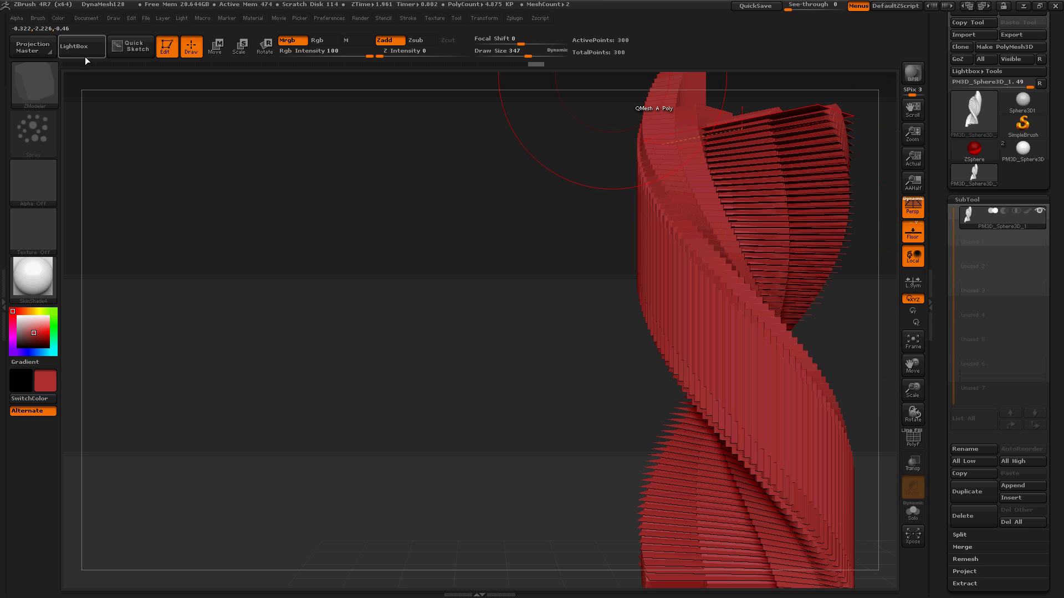
pyautogui.click(80, 46)
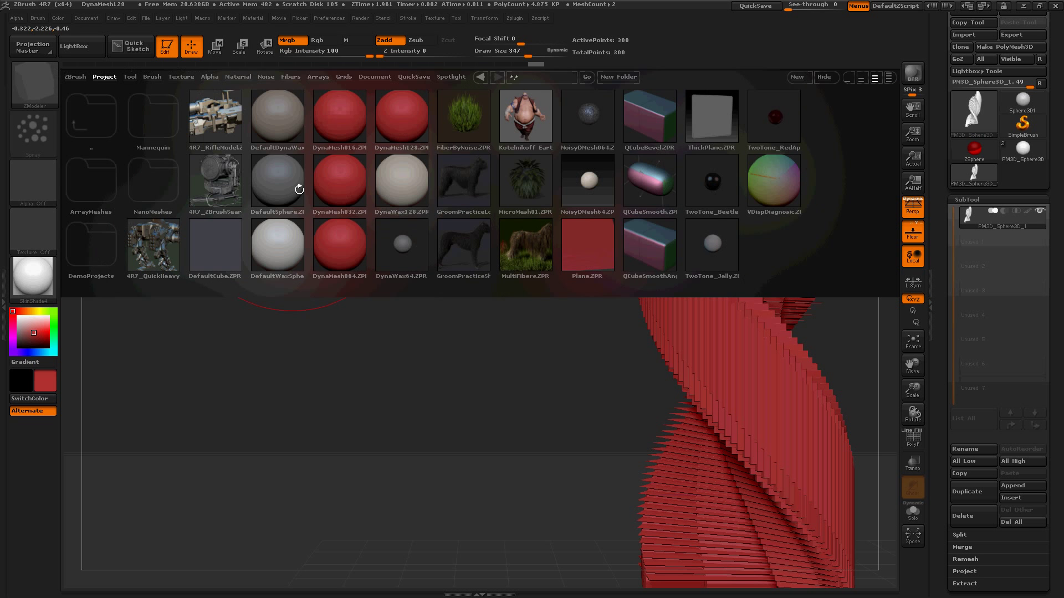
pyautogui.doubleClick(339, 116)
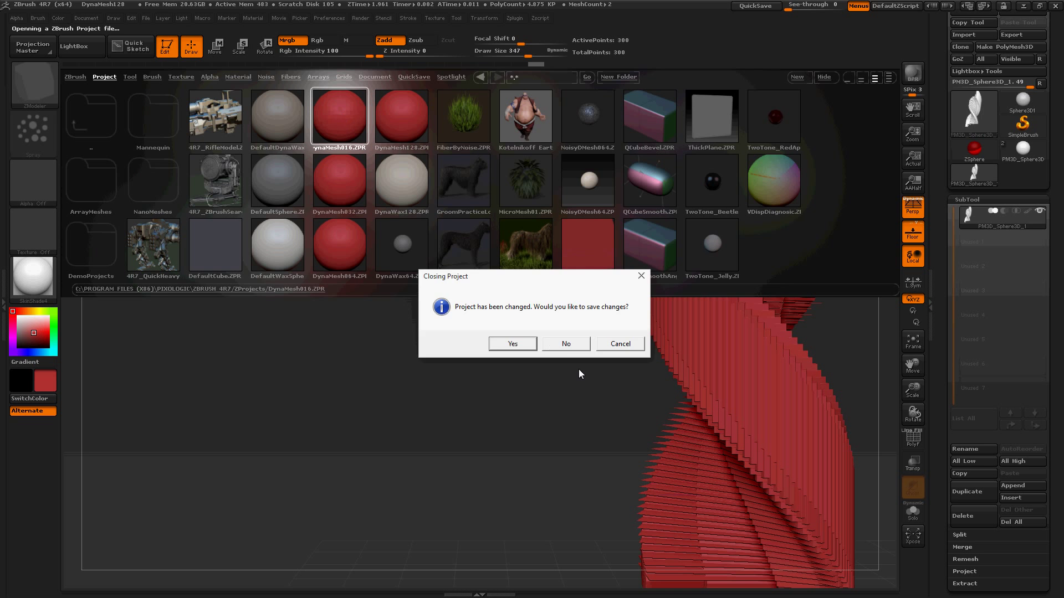
pyautogui.click(565, 343)
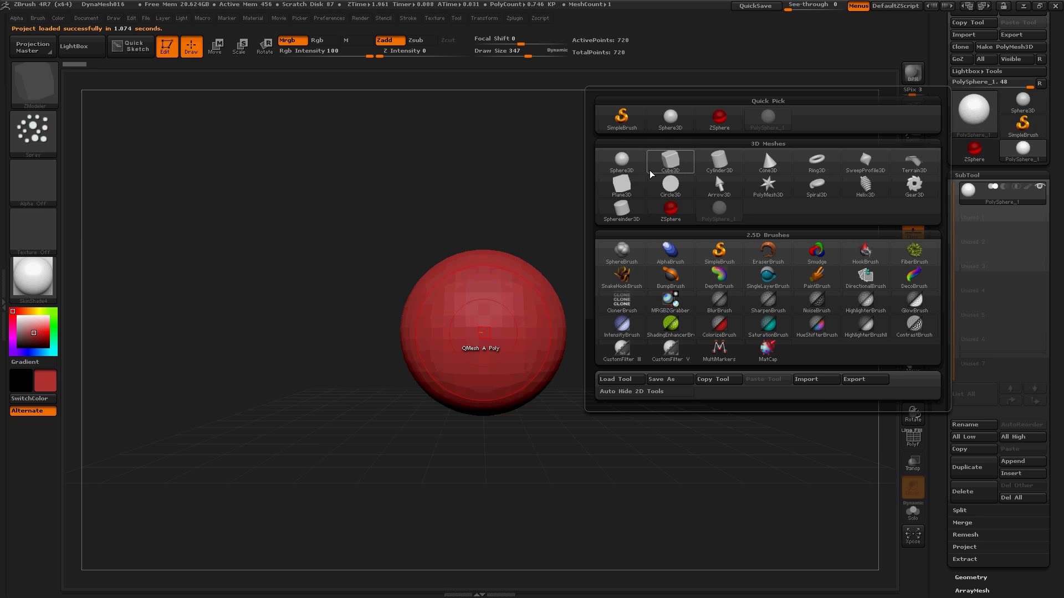
# - Make a Cylinder3D with reduced HDivide into a PolyMesh3D and reinitialize it as a QCube
pyautogui.click(718, 161)
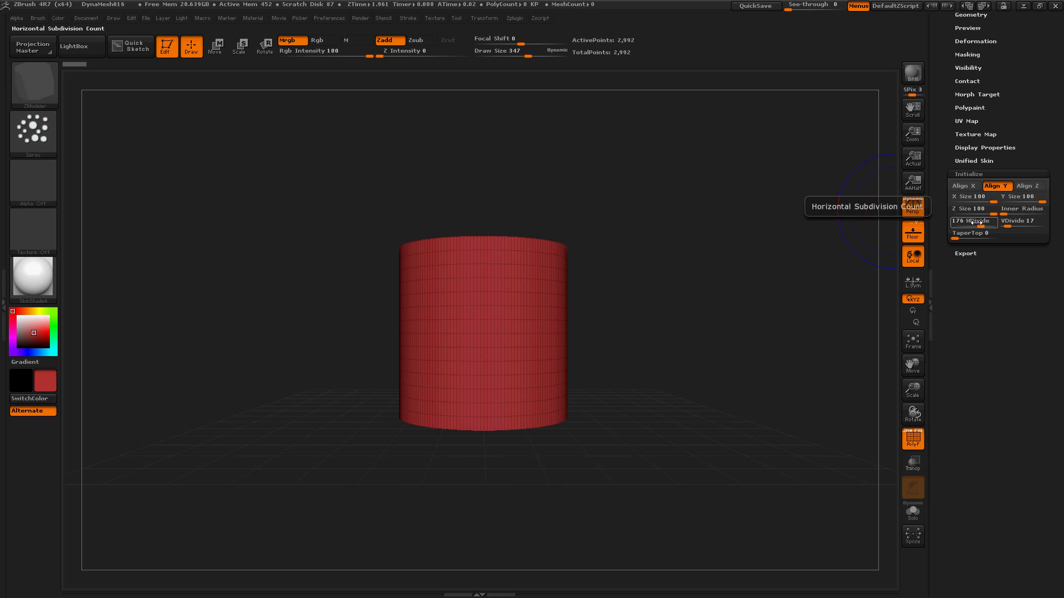
pyautogui.moveTo(978, 221); pyautogui.dragTo(960, 220)
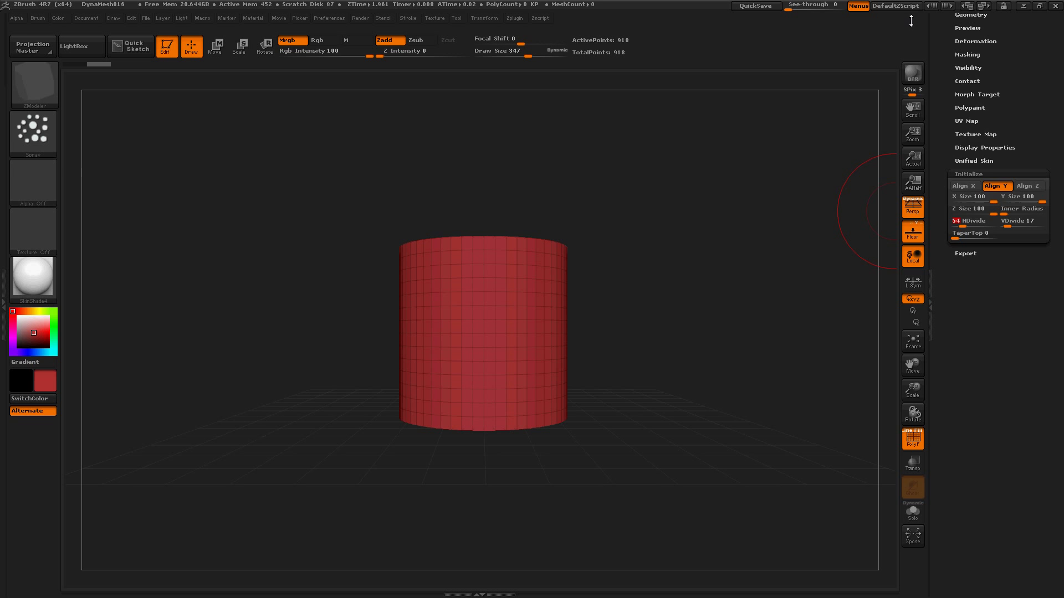
pyautogui.click(1008, 73)
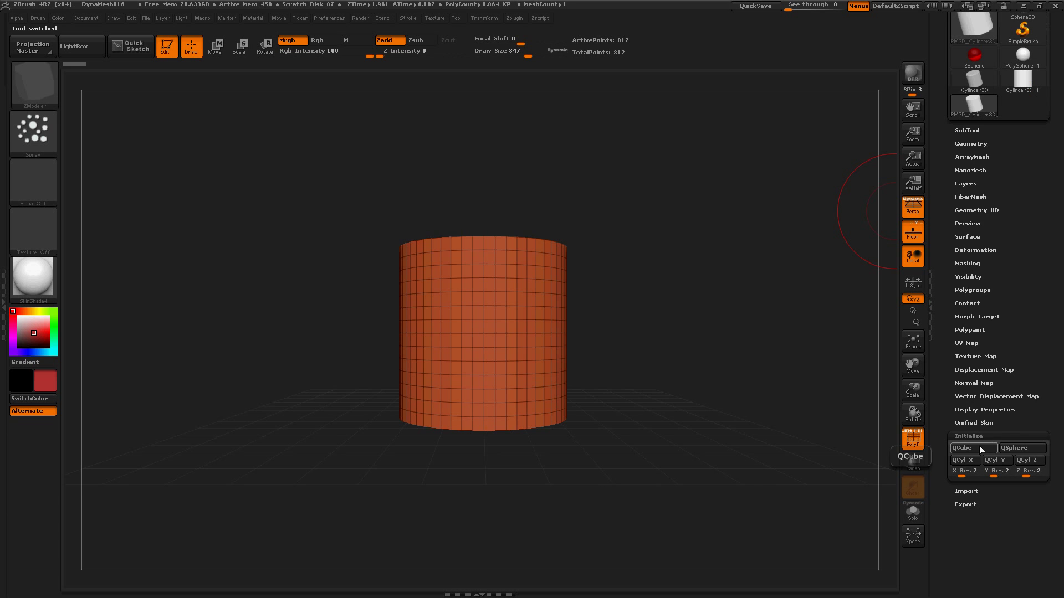
pyautogui.click(1021, 448)
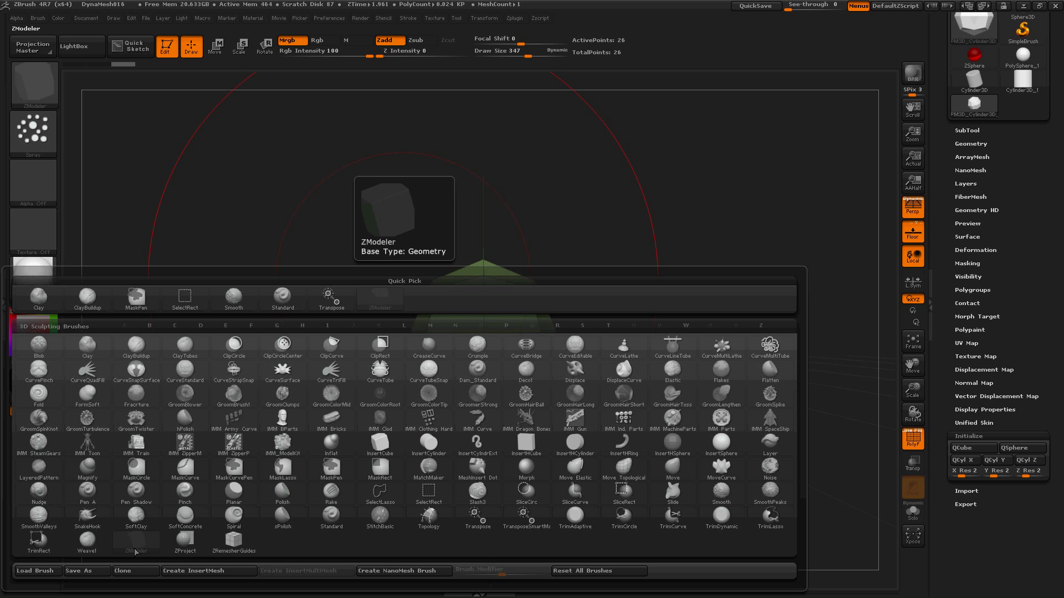
# - With the ZModeler brush, extrude four square arms out of the cube core
pyautogui.click(537, 317)
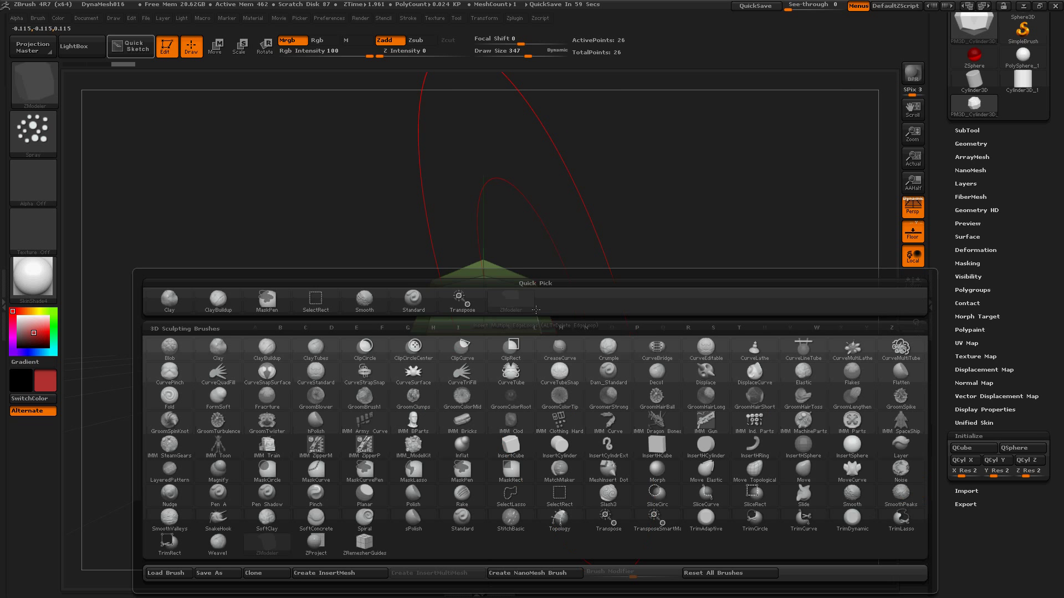
pyautogui.scroll(-3)
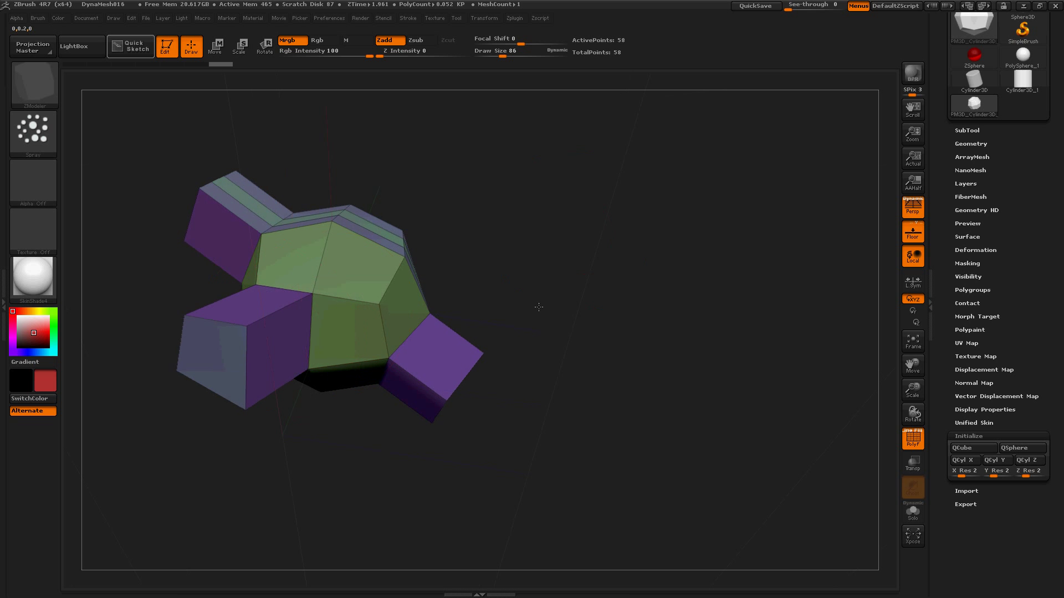
pyautogui.moveTo(539, 307); pyautogui.dragTo(407, 146)
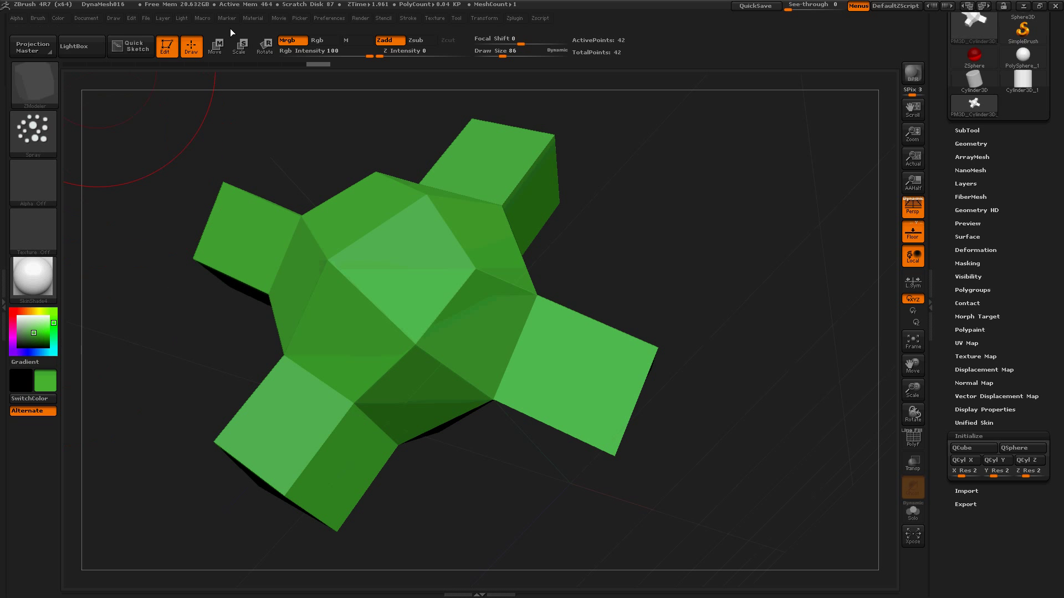
# - Switch the brush to Rgb only (Zadd off) and pick a yellow paint colour
pyautogui.click(56, 21)
pyautogui.write('100')
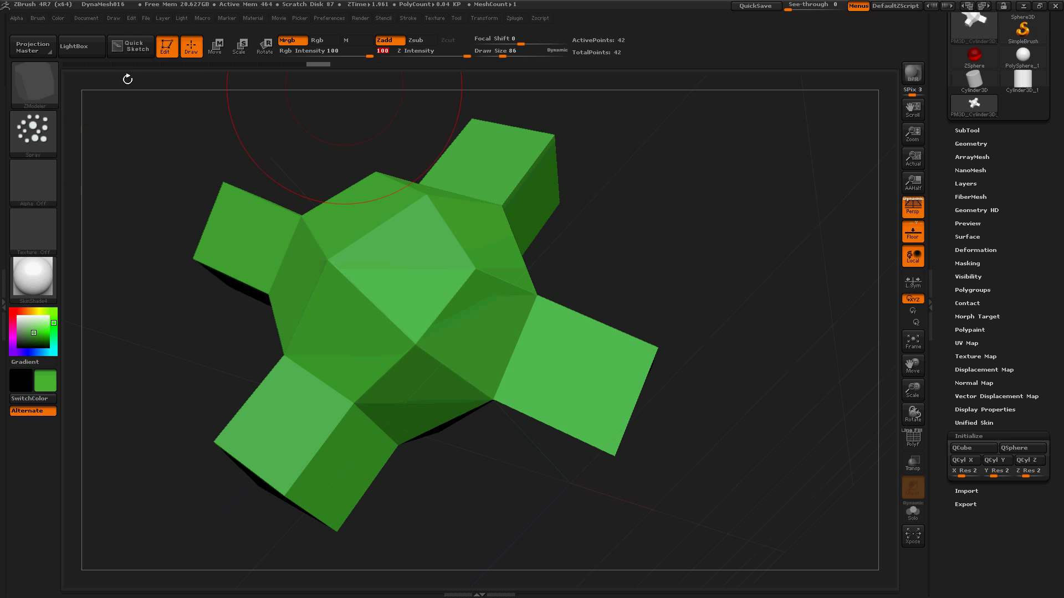
pyautogui.click(51, 21)
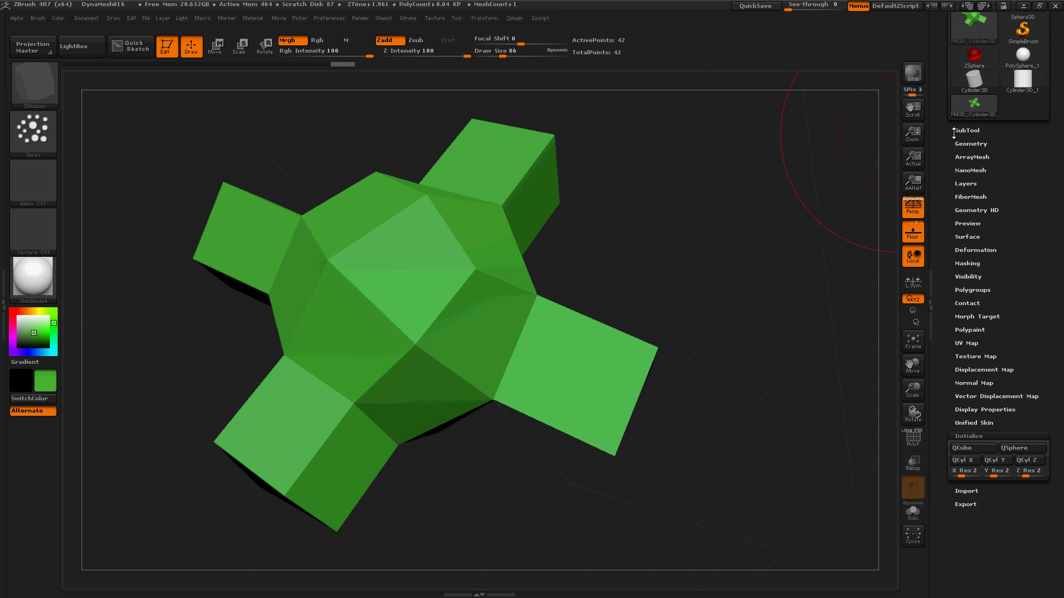
pyautogui.click(958, 129)
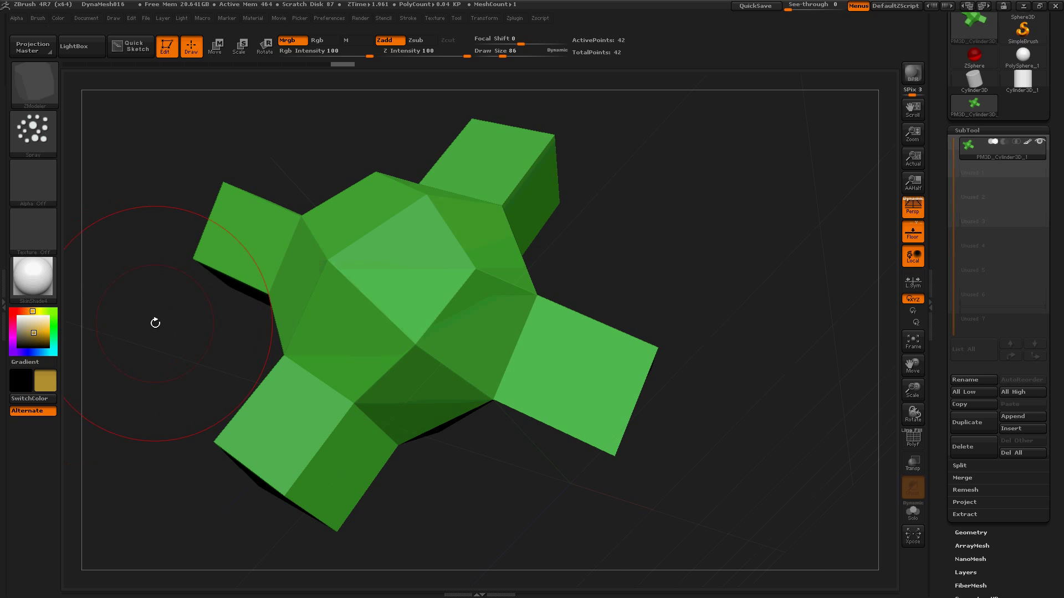
pyautogui.moveTo(155, 322); pyautogui.dragTo(155, 341)
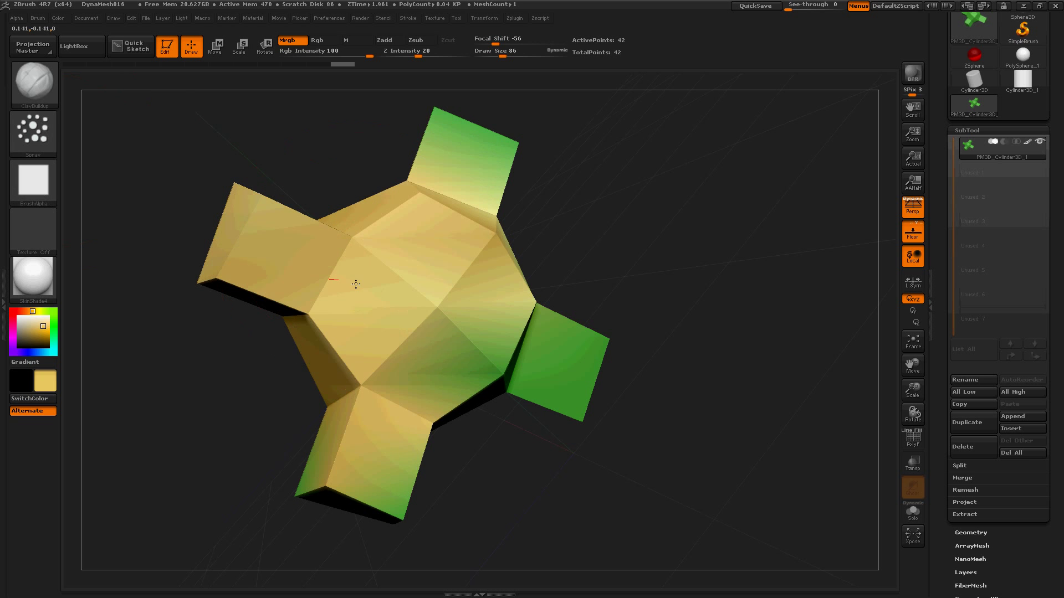
# - Paint yellow over the core and arm bases, leaving green at the tips
pyautogui.moveTo(356, 285); pyautogui.dragTo(787, 209)
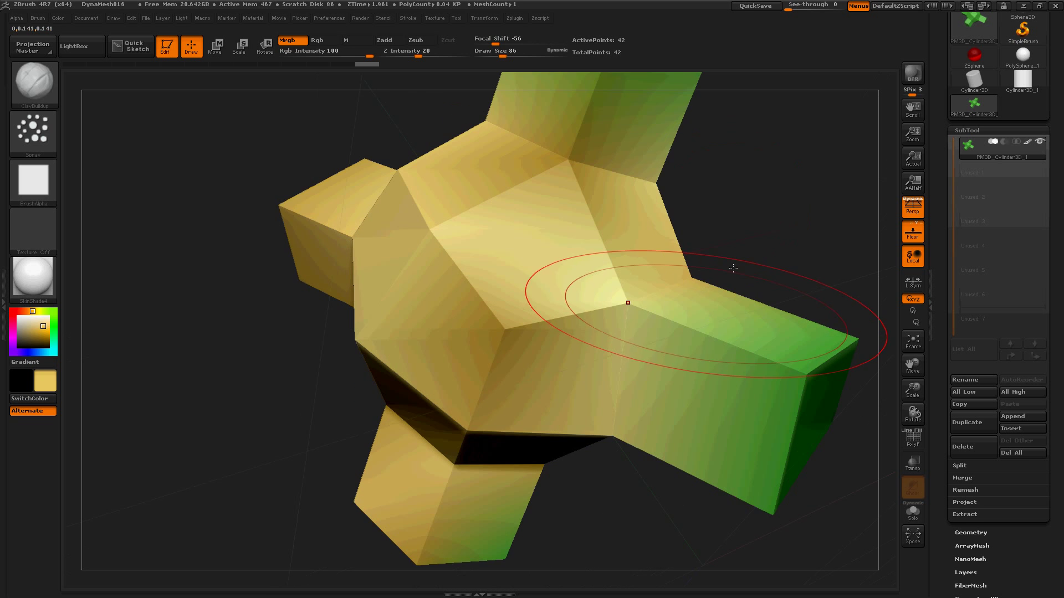
pyautogui.moveTo(732, 269); pyautogui.dragTo(674, 243)
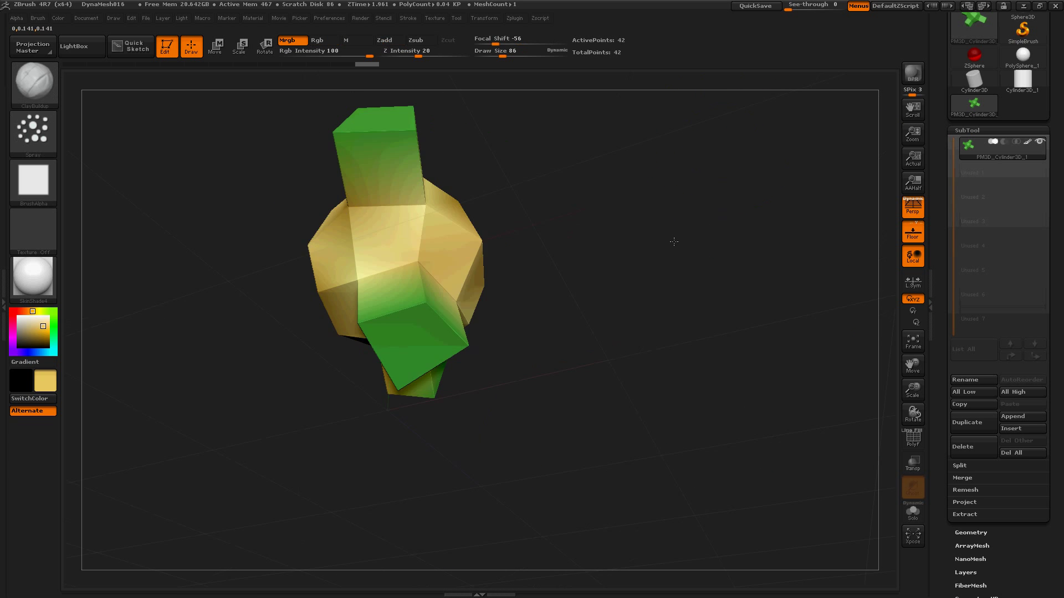
pyautogui.moveTo(673, 243); pyautogui.dragTo(572, 271)
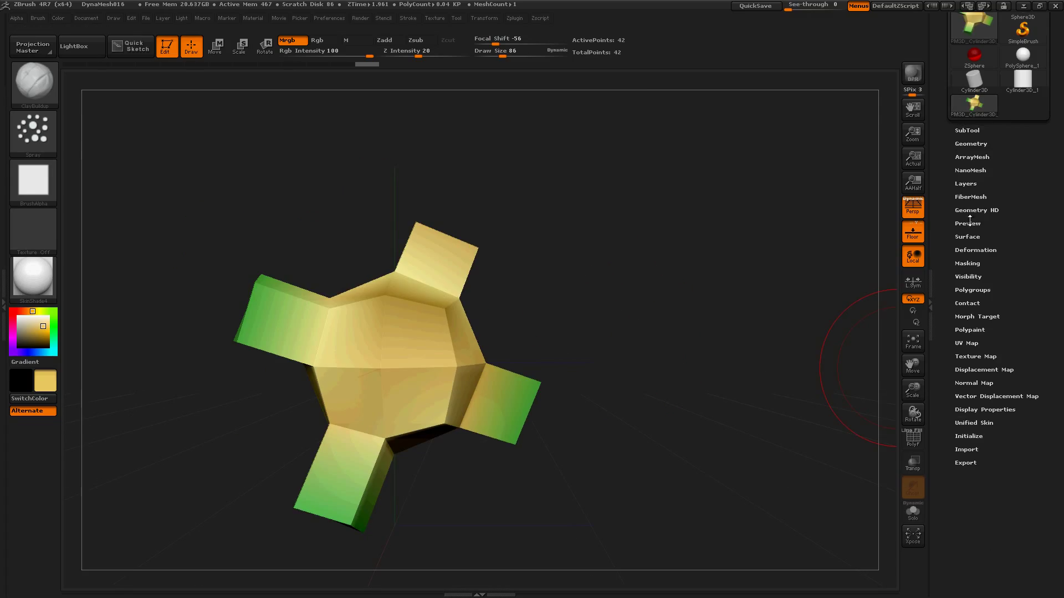
# - Enable Array Mesh on the shape and turn on its Transpose control
pyautogui.click(972, 158)
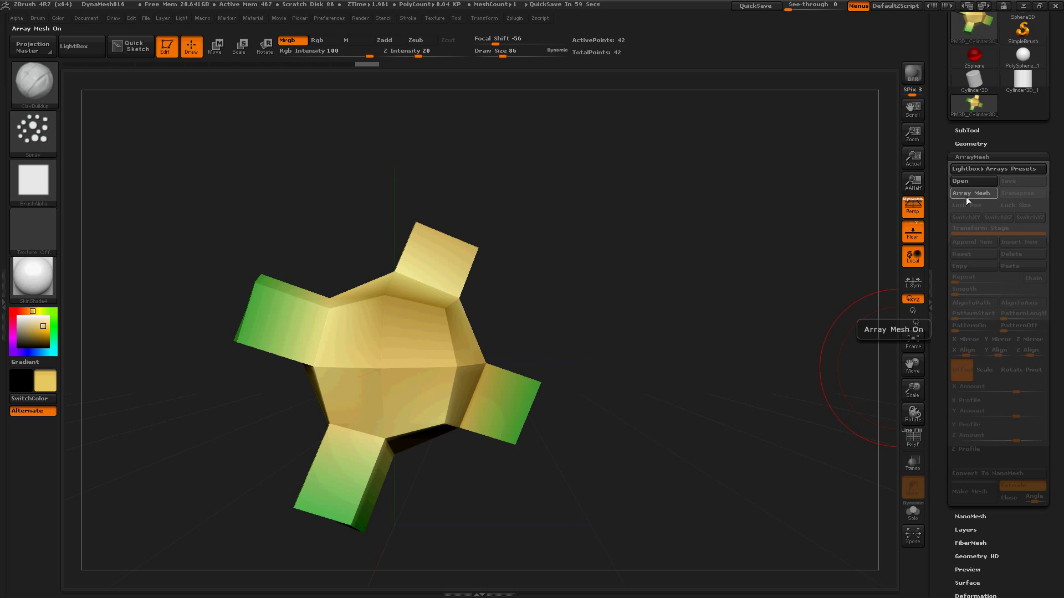
pyautogui.click(972, 193)
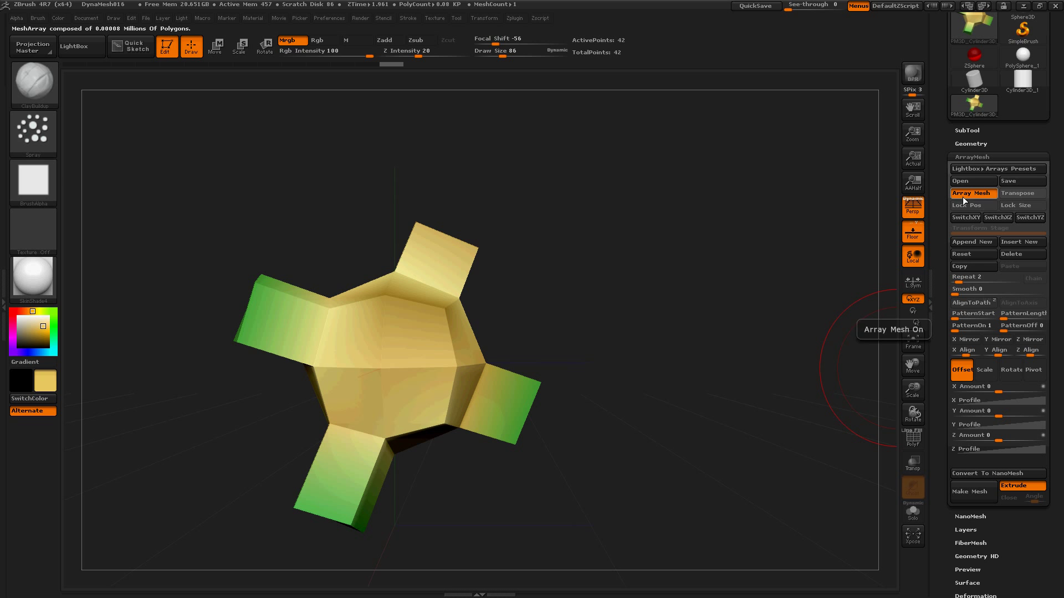
pyautogui.moveTo(1022, 192)
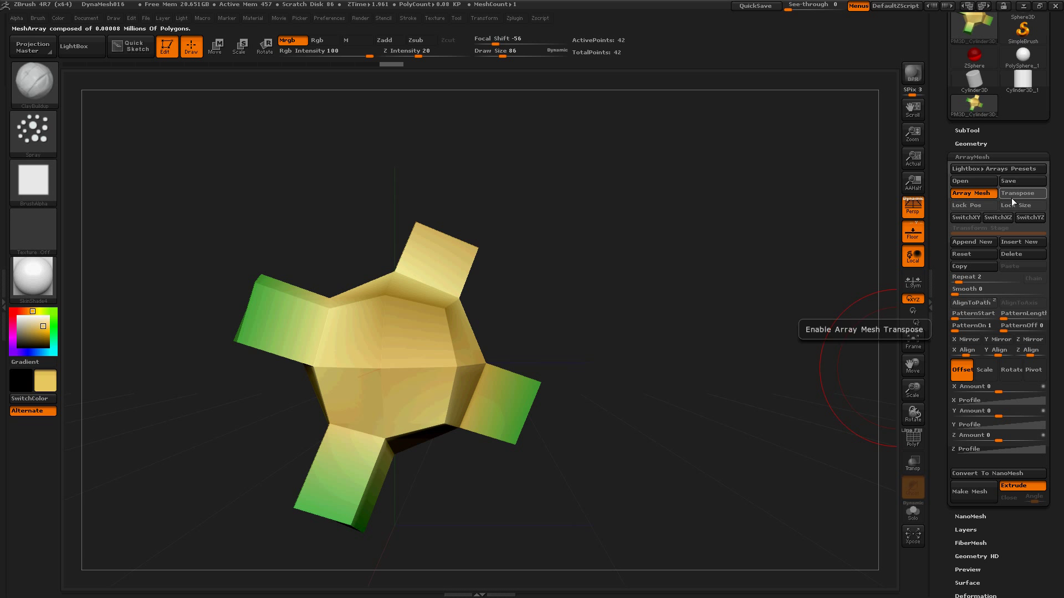
pyautogui.click(1022, 192)
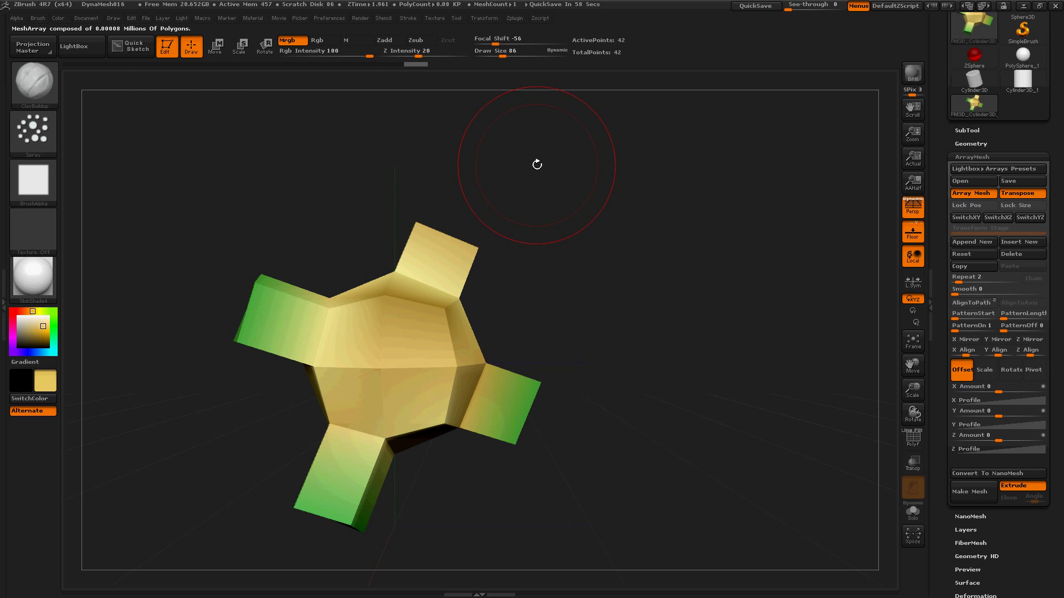
# - Offset, twist and shrink the array's second stage copy with Transpose Move, Rotate and Scale
pyautogui.click(215, 47)
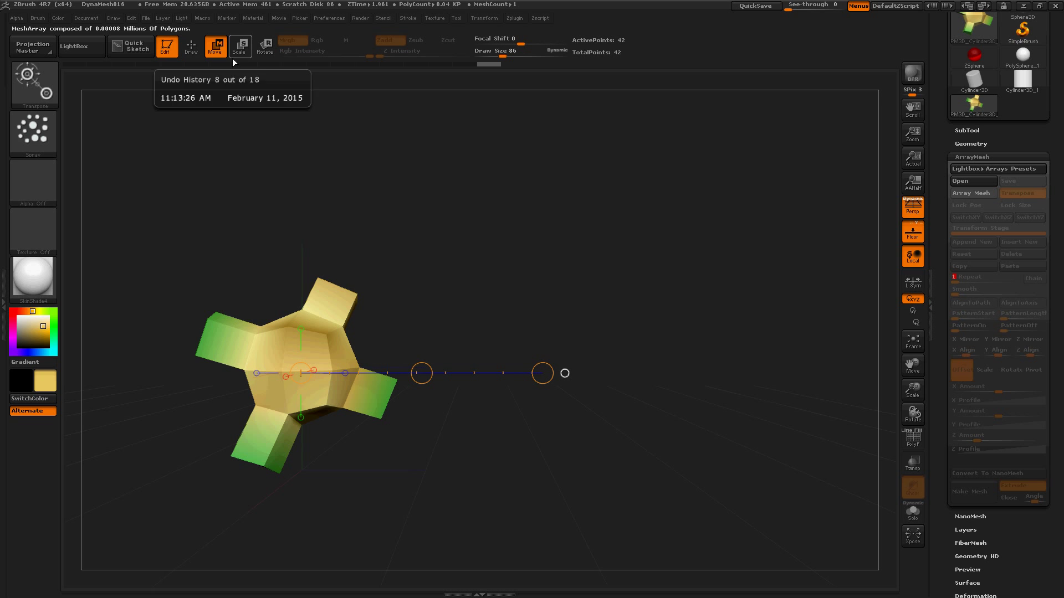
pyautogui.moveTo(214, 49)
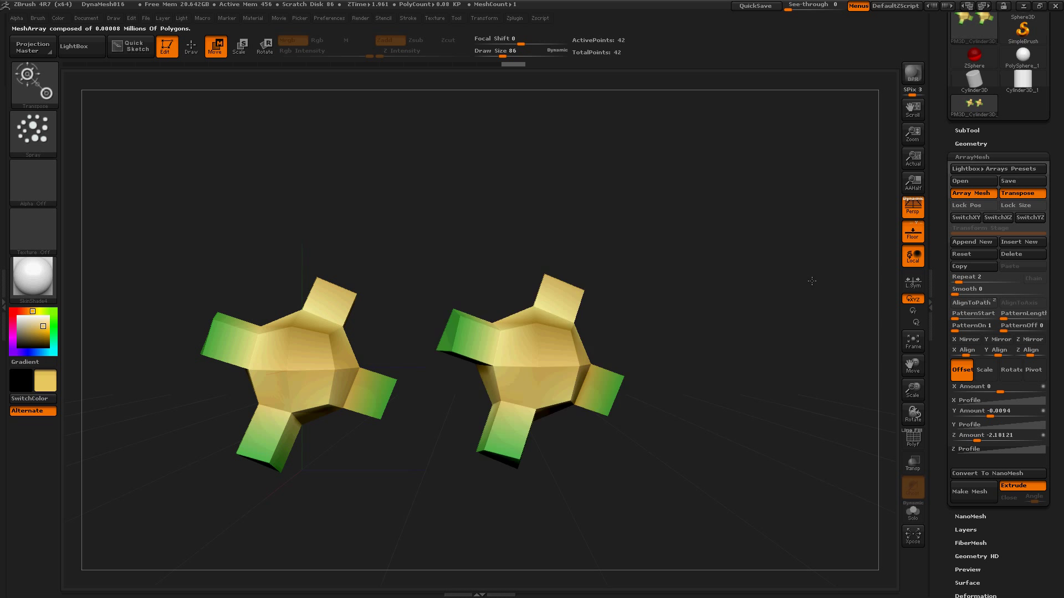
pyautogui.click(263, 47)
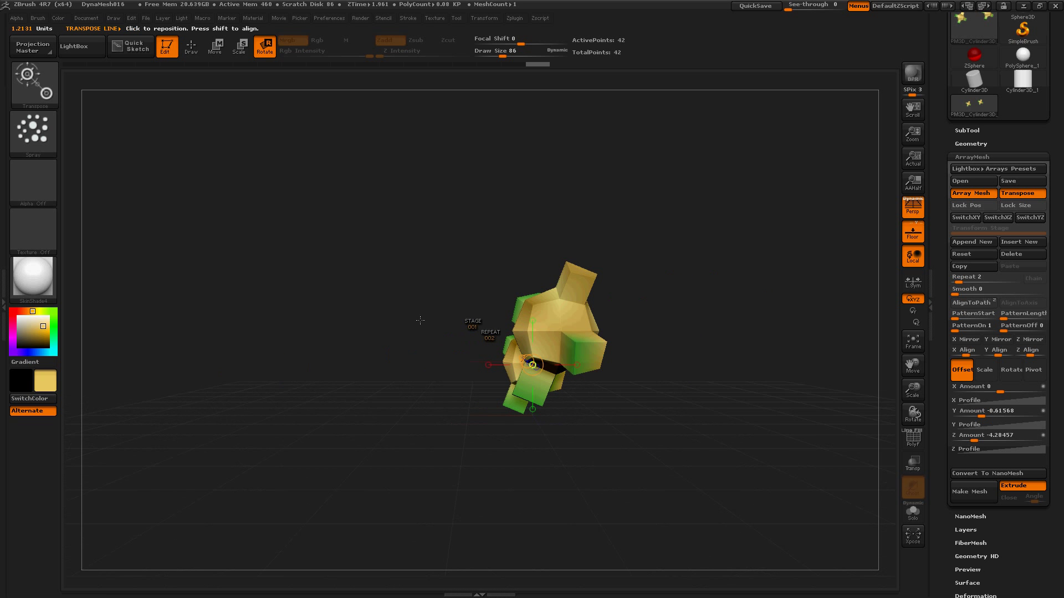
pyautogui.moveTo(537, 366); pyautogui.dragTo(438, 365)
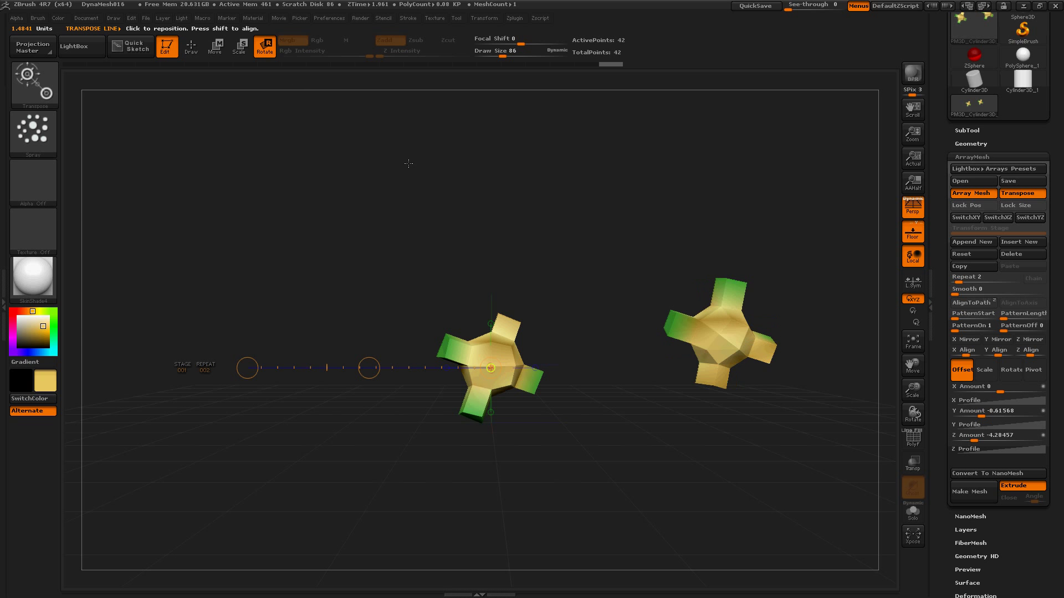
pyautogui.click(239, 47)
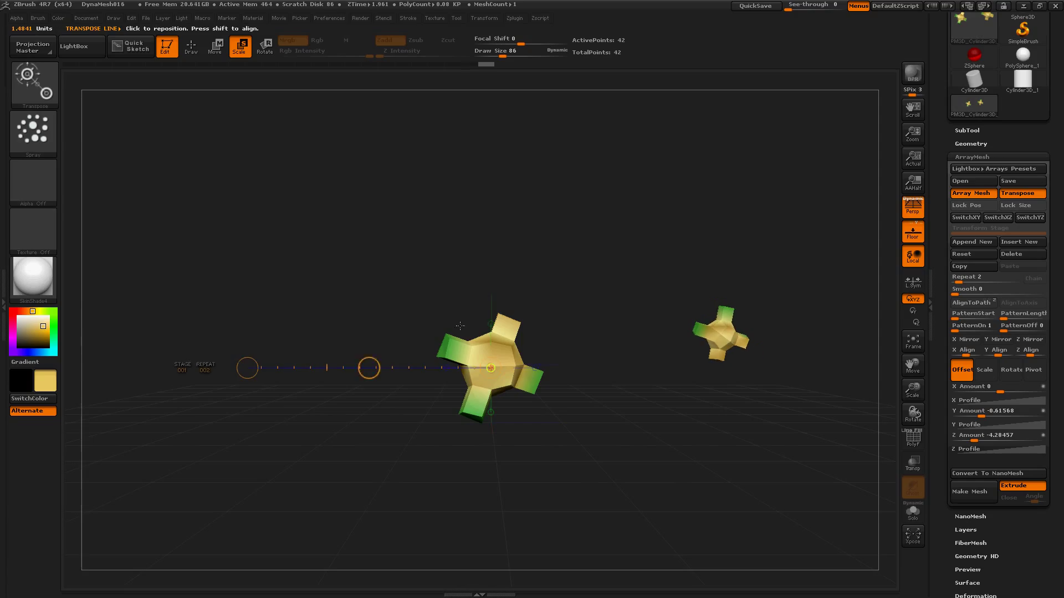
pyautogui.click(983, 277)
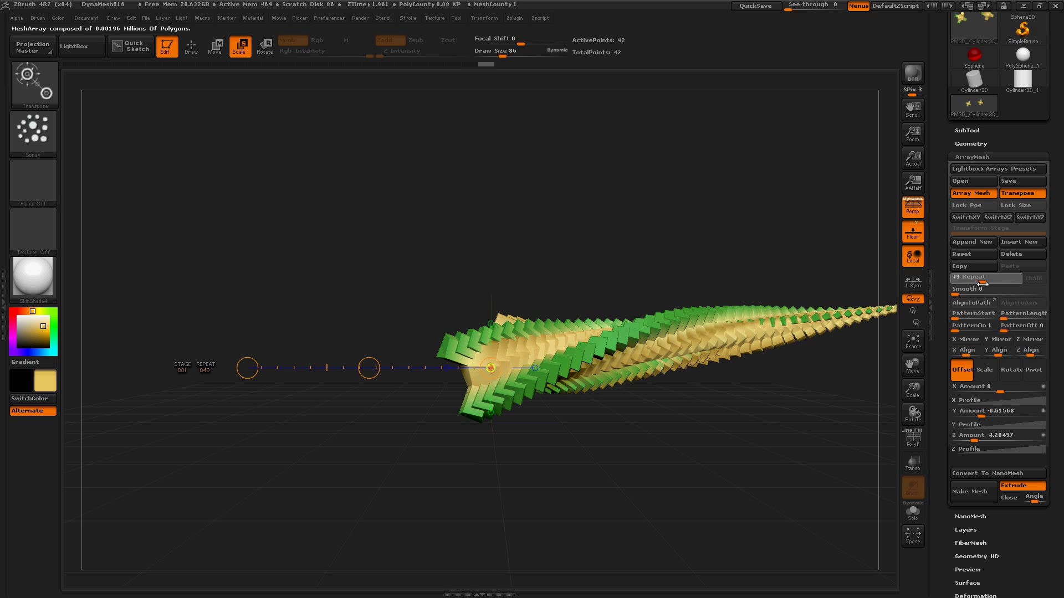
# - Raise the ArrayMesh Repeat count to 63, forming a tapering twisted spike
pyautogui.moveTo(971, 281); pyautogui.dragTo(997, 280)
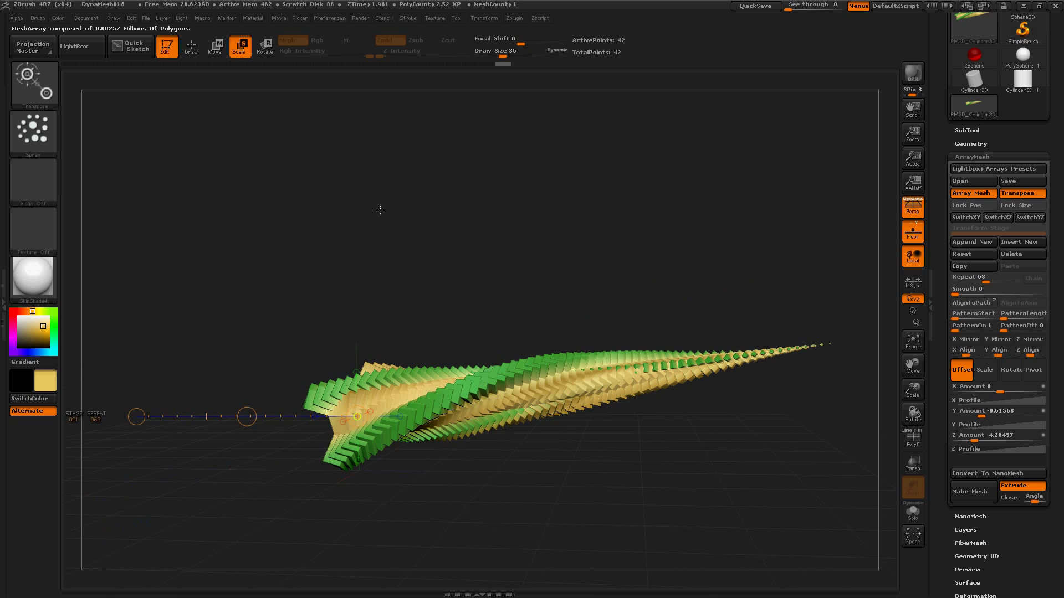
pyautogui.moveTo(380, 210); pyautogui.dragTo(407, 264)
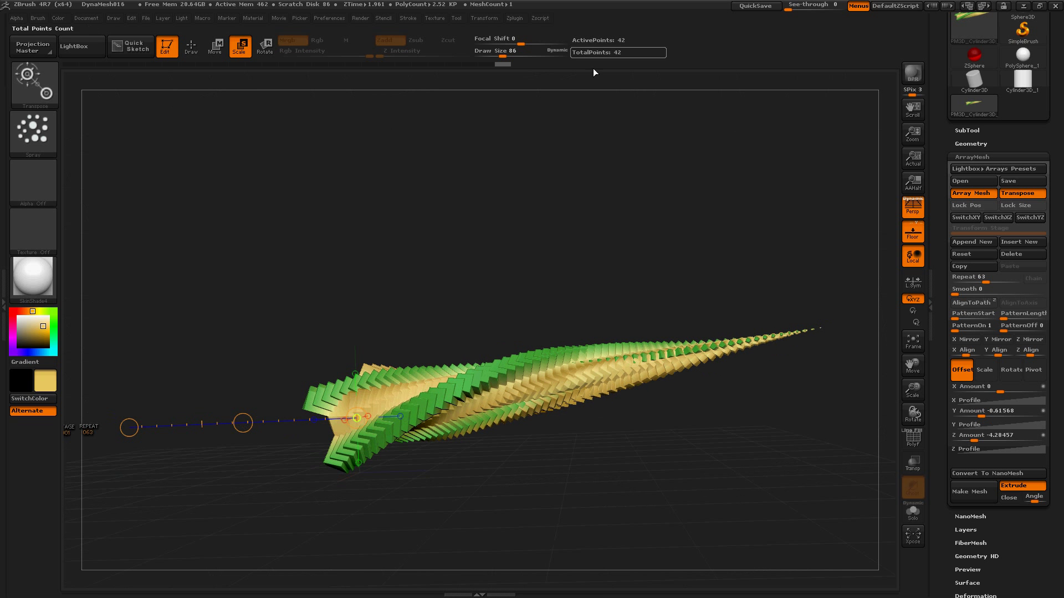
# - Rotate, move and rescale the array stage into a long slanted, twisting drill
pyautogui.click(264, 47)
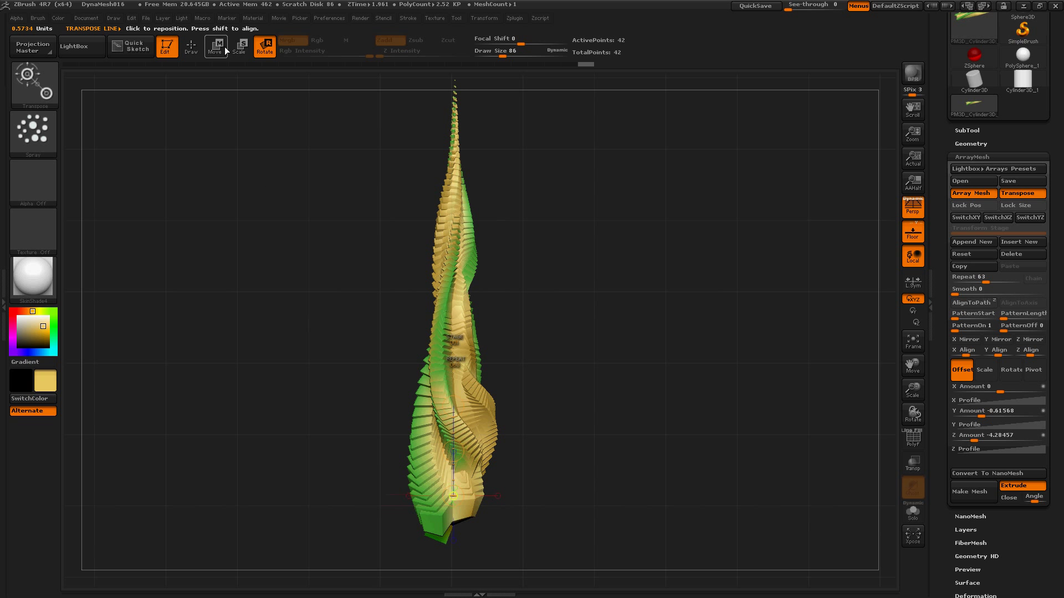
pyautogui.click(217, 47)
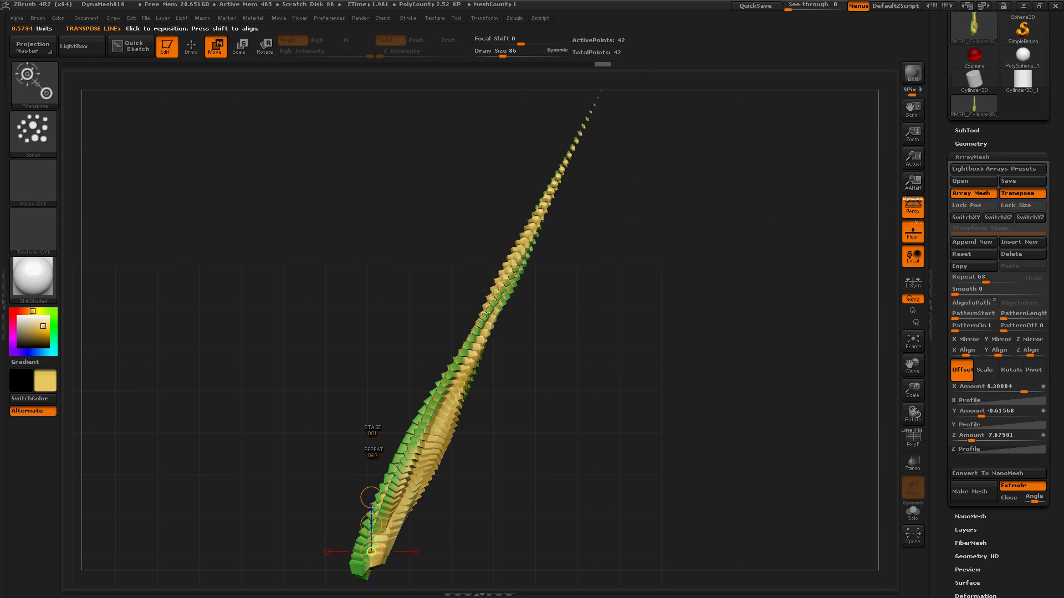
pyautogui.click(239, 47)
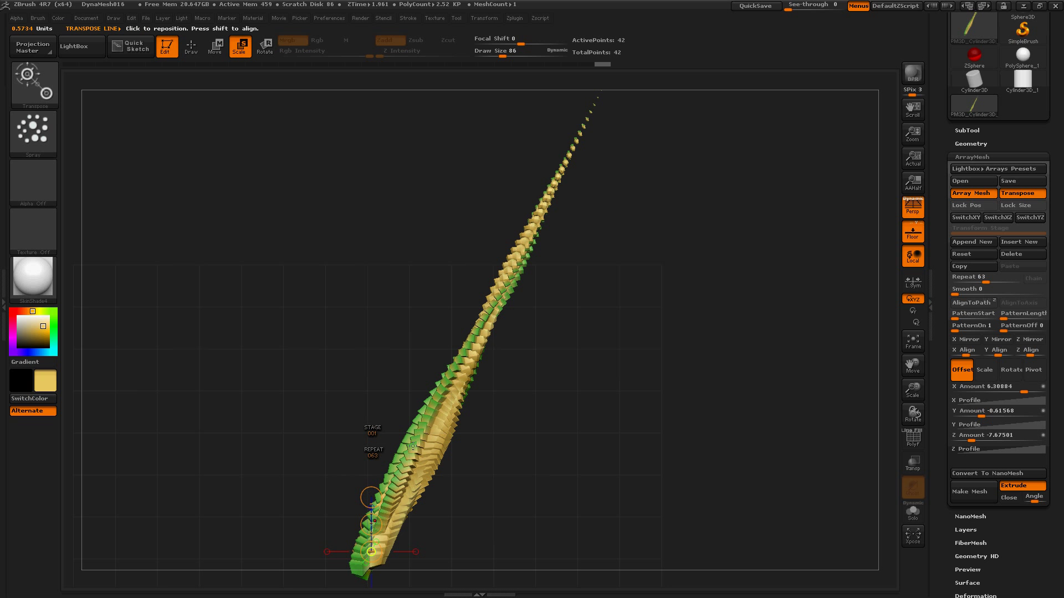
pyautogui.moveTo(367, 495); pyautogui.dragTo(370, 275)
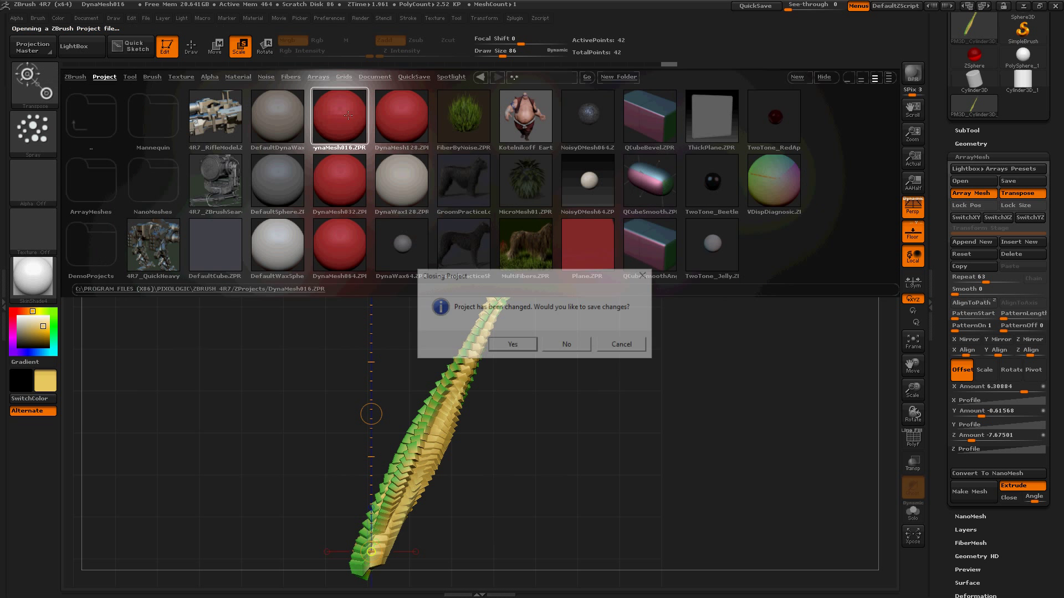
# - Reload the red DynaMesh sphere project, discarding the drill array
pyautogui.click(566, 344)
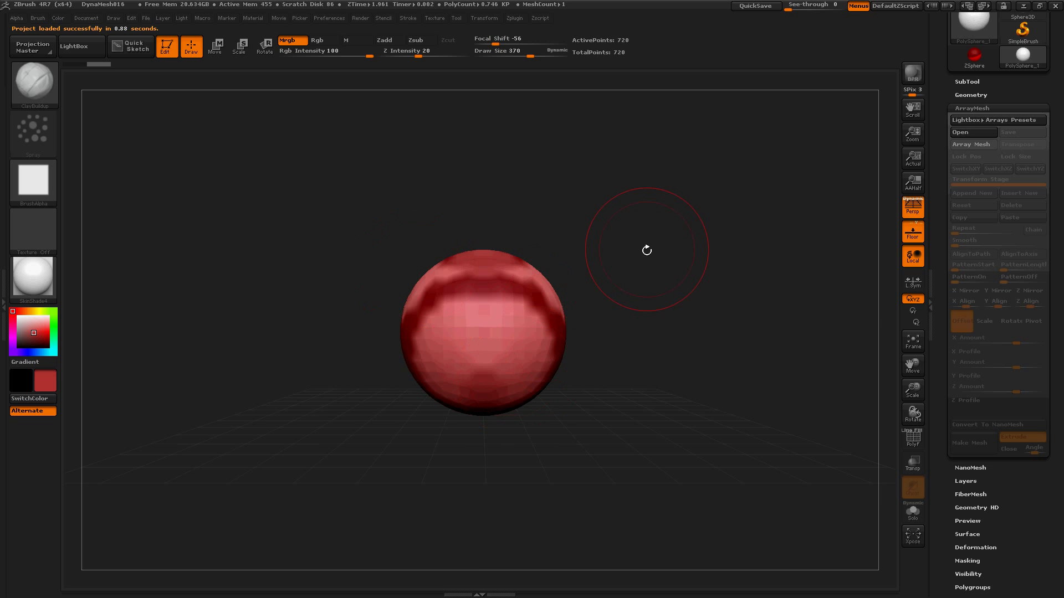
# - Sculpt the sphere with ClayBuildup and Move into a long lumpy blob stretching sideways
pyautogui.moveTo(644, 249); pyautogui.dragTo(561, 307)
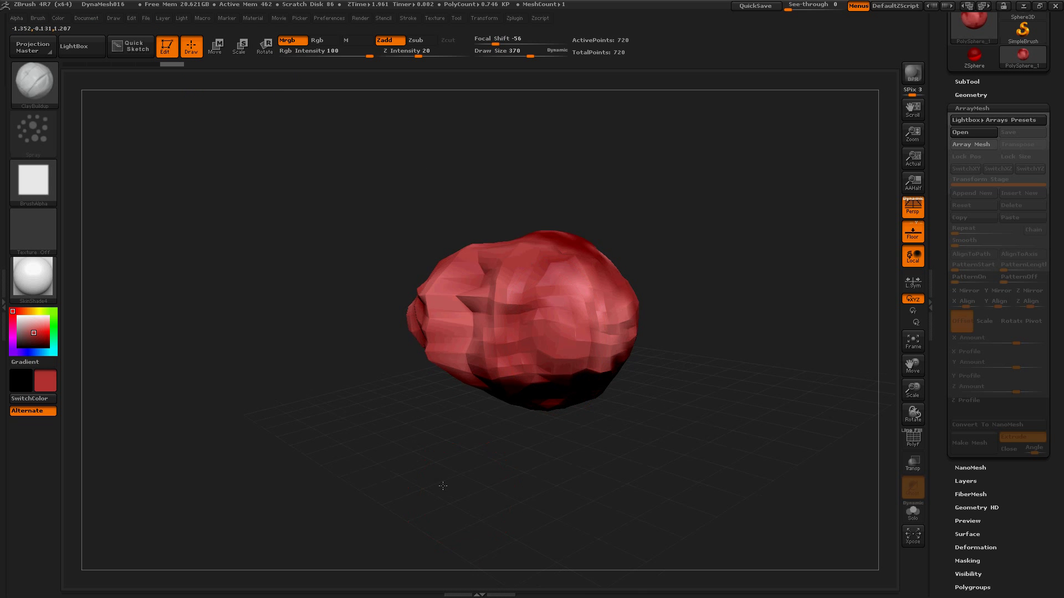
pyautogui.moveTo(508, 326); pyautogui.dragTo(603, 332)
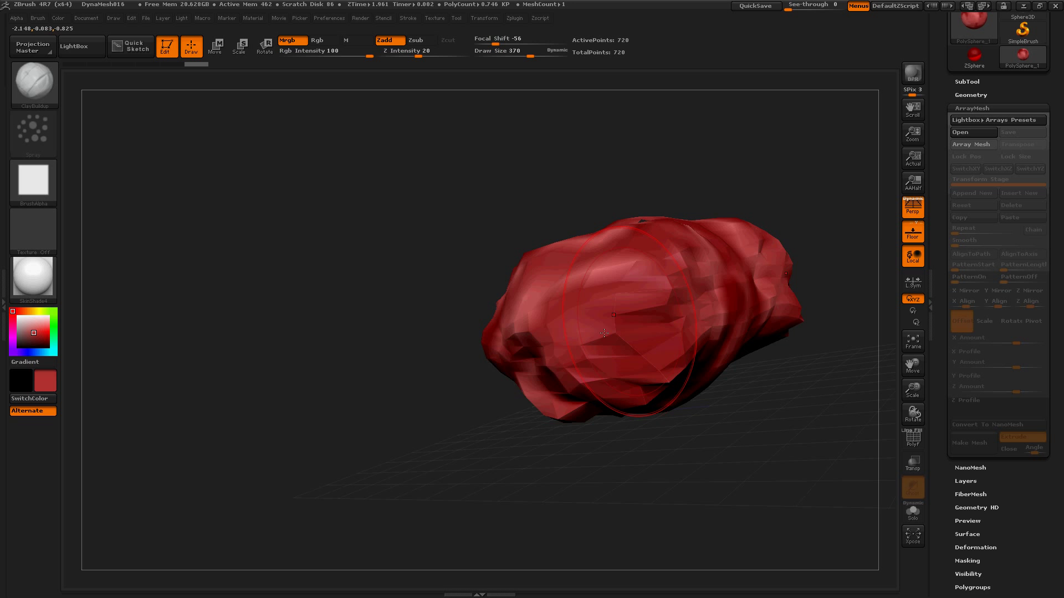
pyautogui.moveTo(604, 332); pyautogui.dragTo(286, 256)
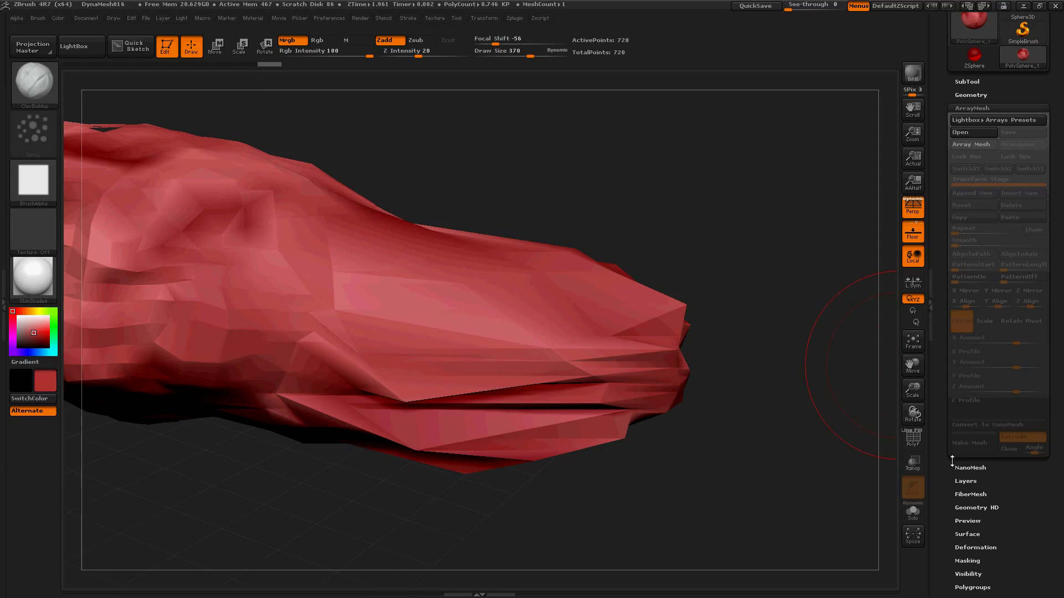
pyautogui.click(970, 95)
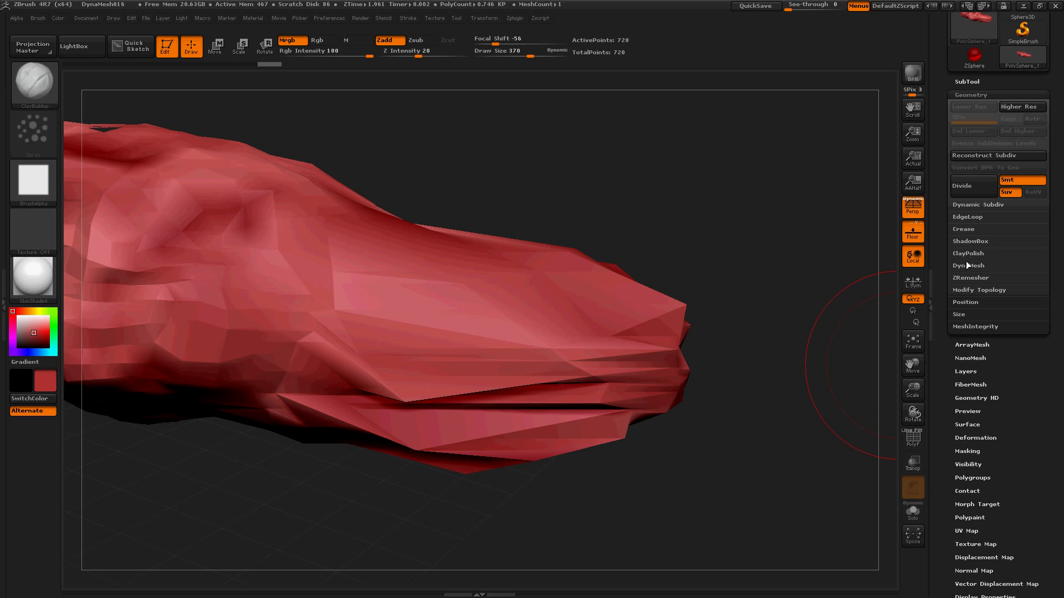
# - Enable DynaMesh and Ctrl-drag to remesh the red blob into even 2,762-point geometry
pyautogui.click(969, 266)
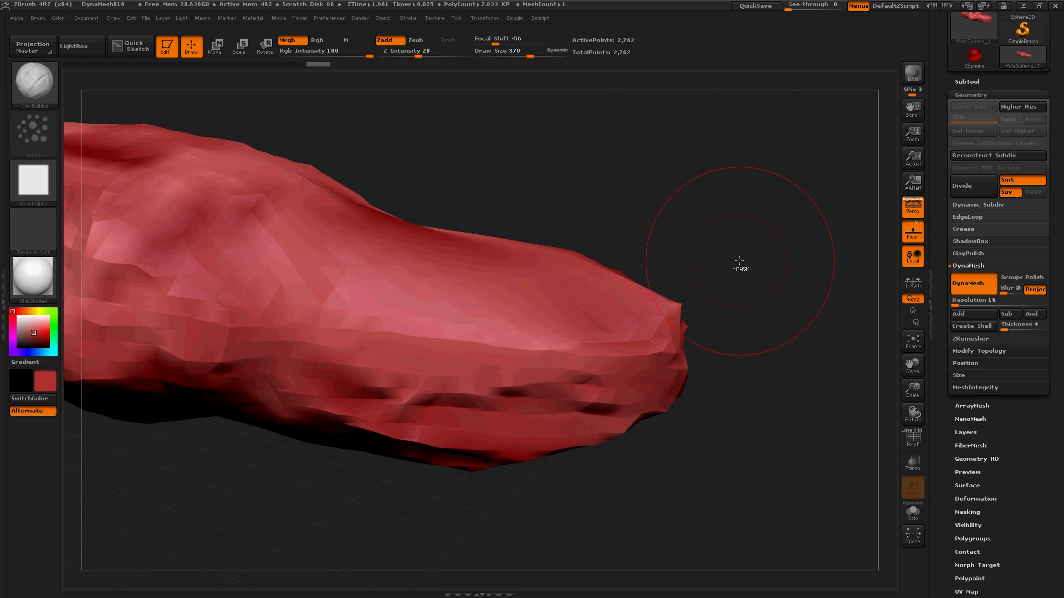
pyautogui.moveTo(739, 262); pyautogui.dragTo(594, 213)
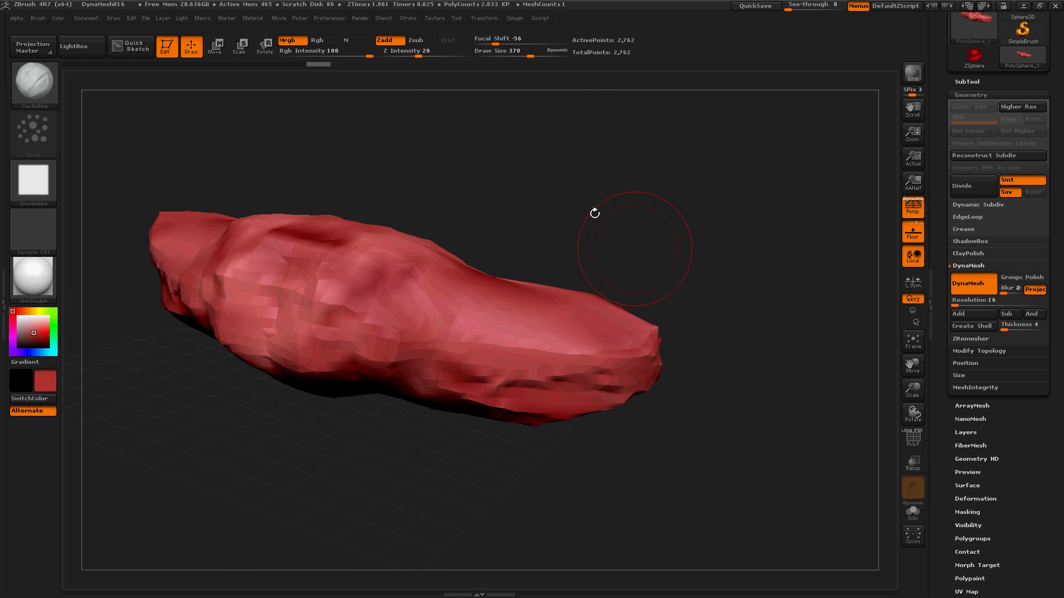
pyautogui.moveTo(593, 212); pyautogui.dragTo(593, 199)
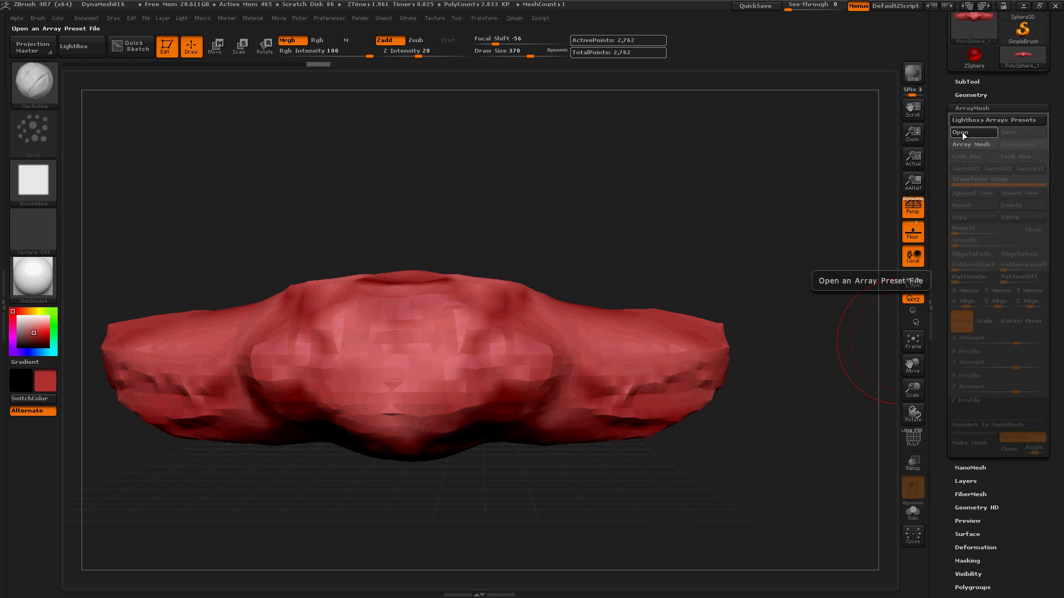
# - Enable Array Mesh and offset the second copy upward with Transpose Move, then Rotate
pyautogui.click(973, 144)
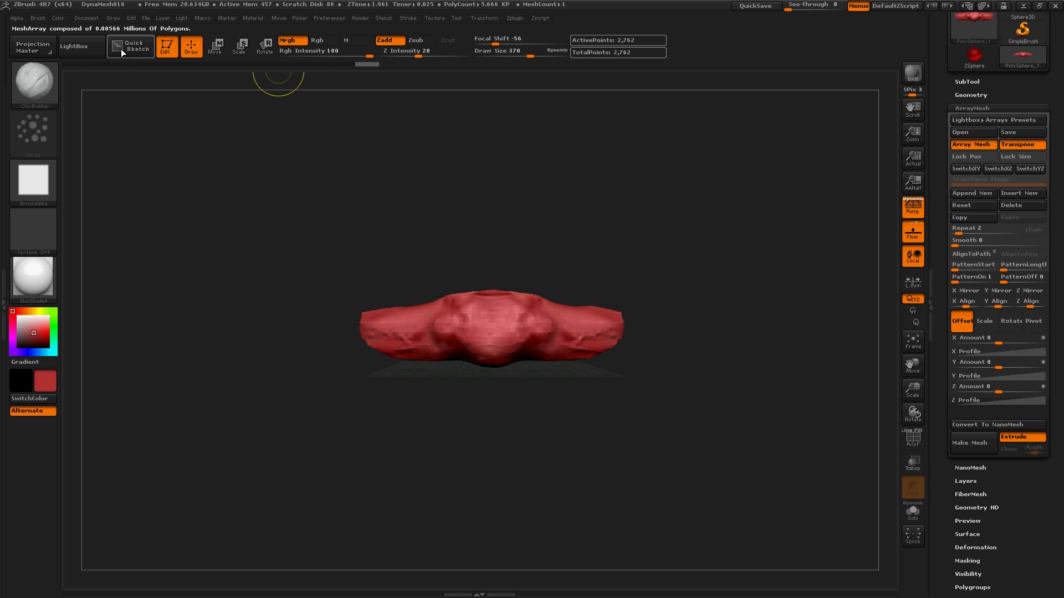
pyautogui.click(219, 47)
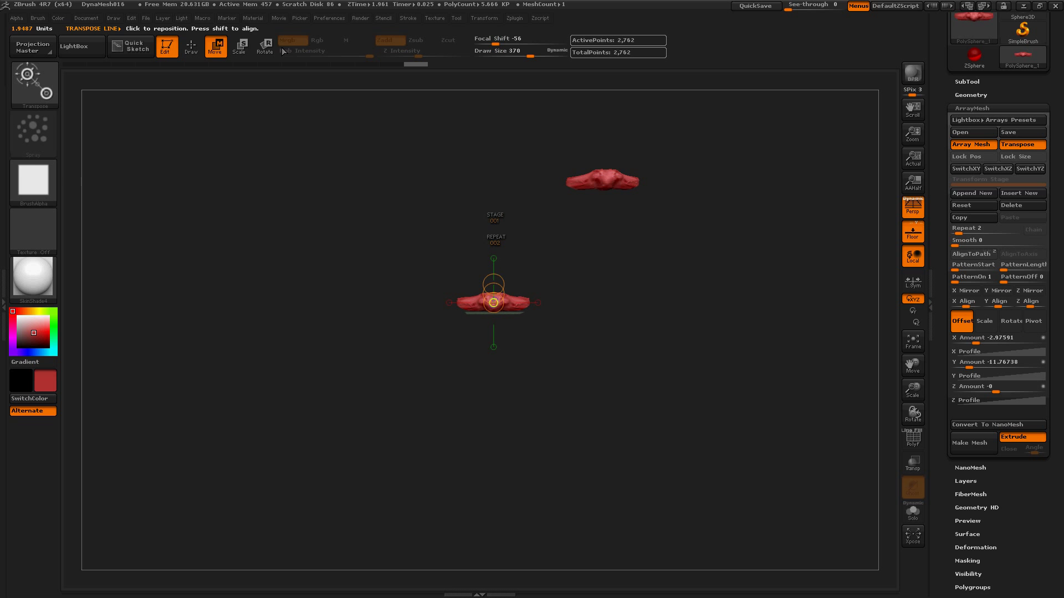
pyautogui.click(264, 47)
pyautogui.write('13 ')
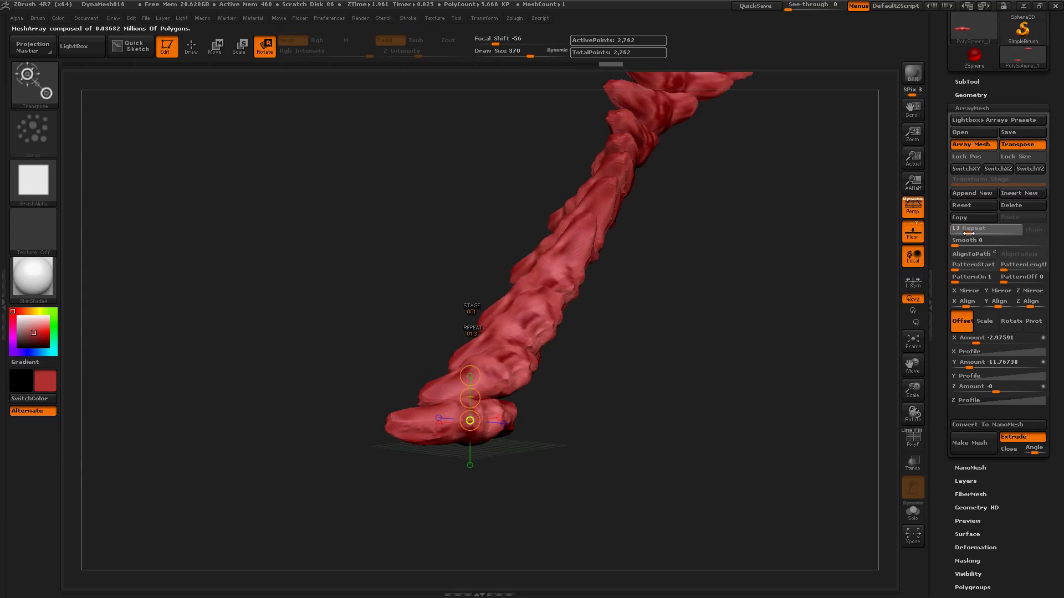
# - Raise Repeat to 15 for a twisting spine and convert the array to NanoMesh
pyautogui.moveTo(984, 228); pyautogui.dragTo(997, 228)
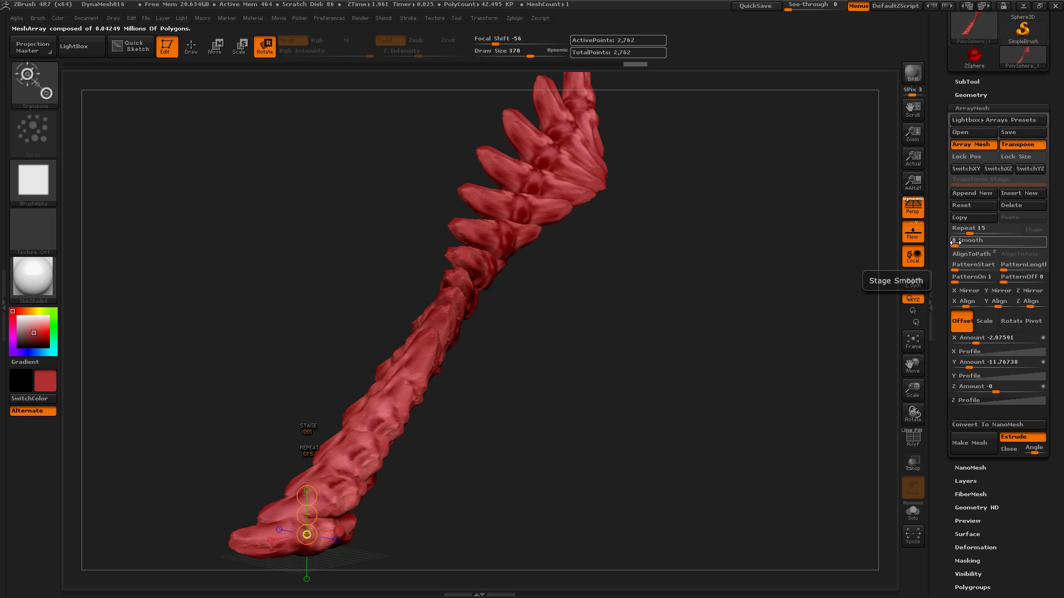
pyautogui.moveTo(913, 231)
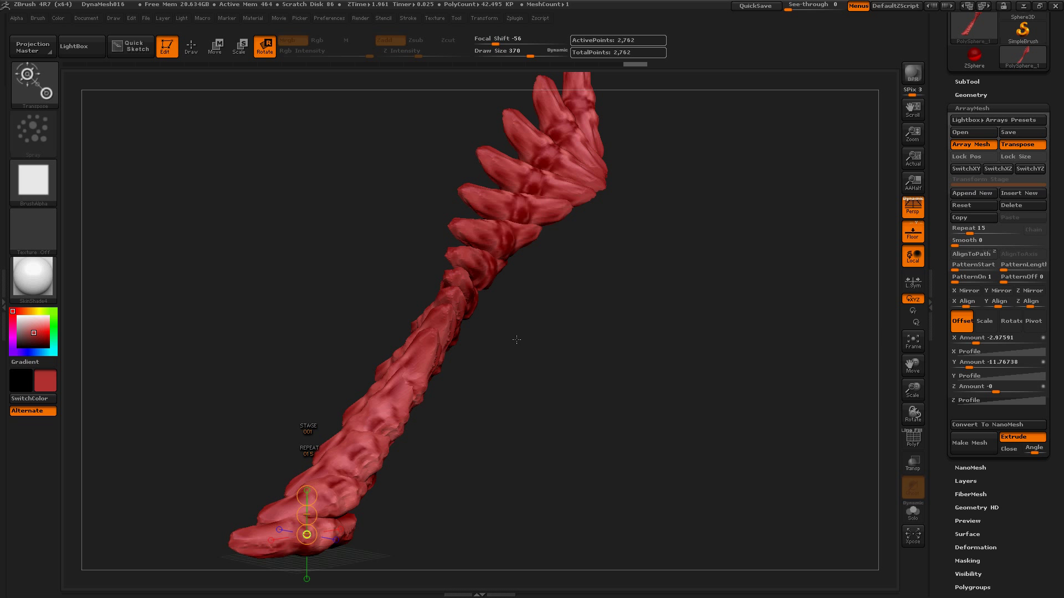
pyautogui.moveTo(997, 425)
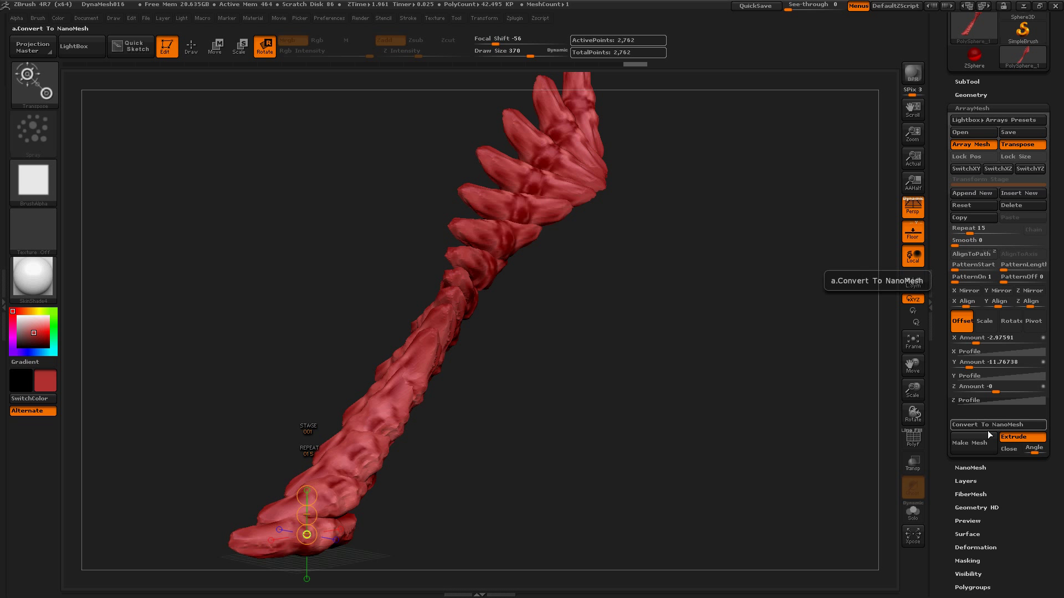
pyautogui.click(997, 425)
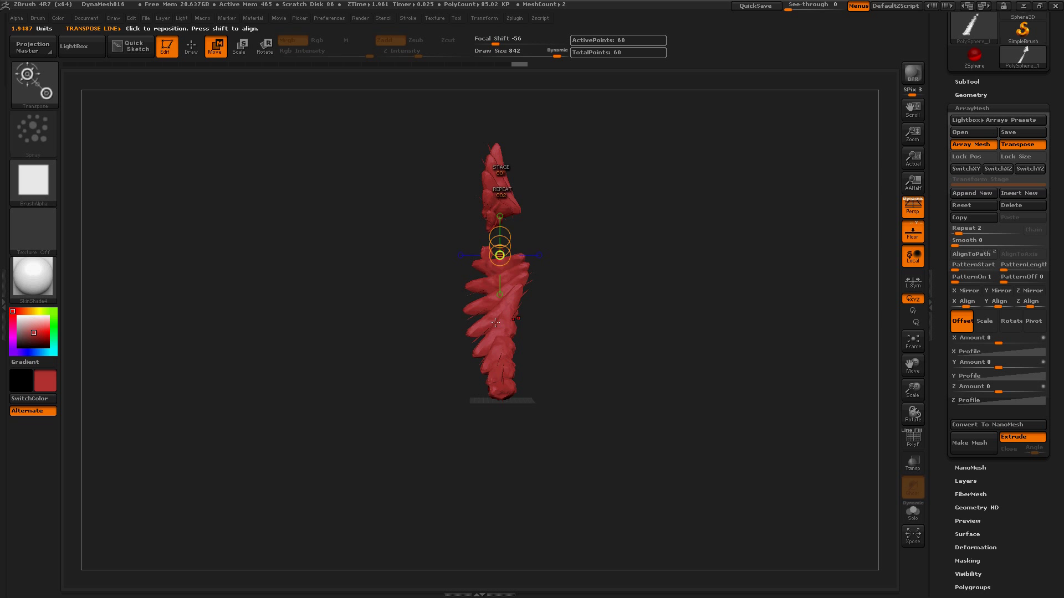
# - Convert the spine array into a NanoMesh of 36 flat red blade instances
pyautogui.click(997, 425)
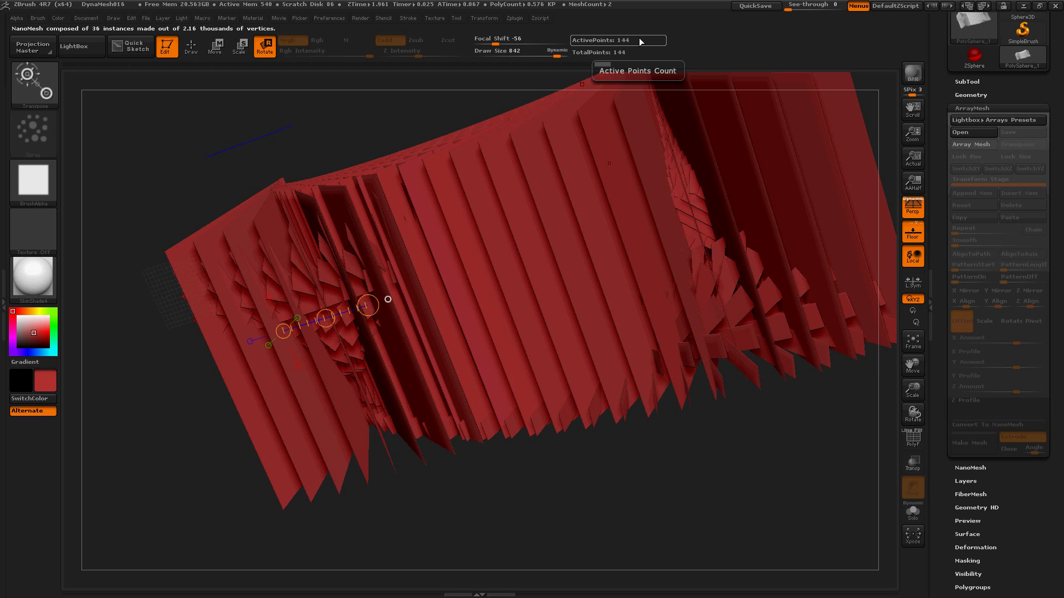
pyautogui.moveTo(369, 303); pyautogui.dragTo(261, 134)
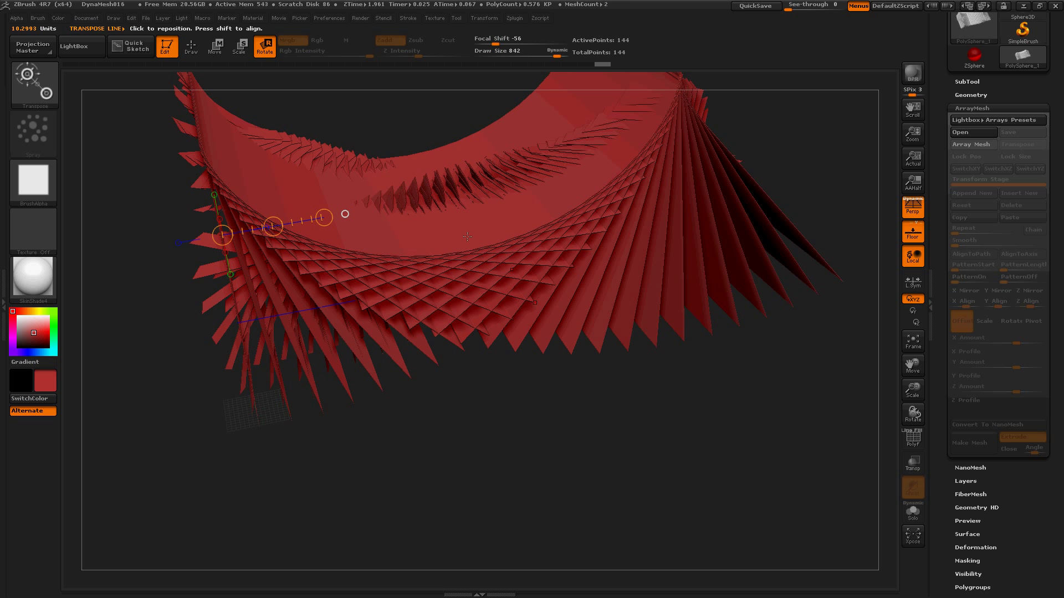
pyautogui.moveTo(372, 235)
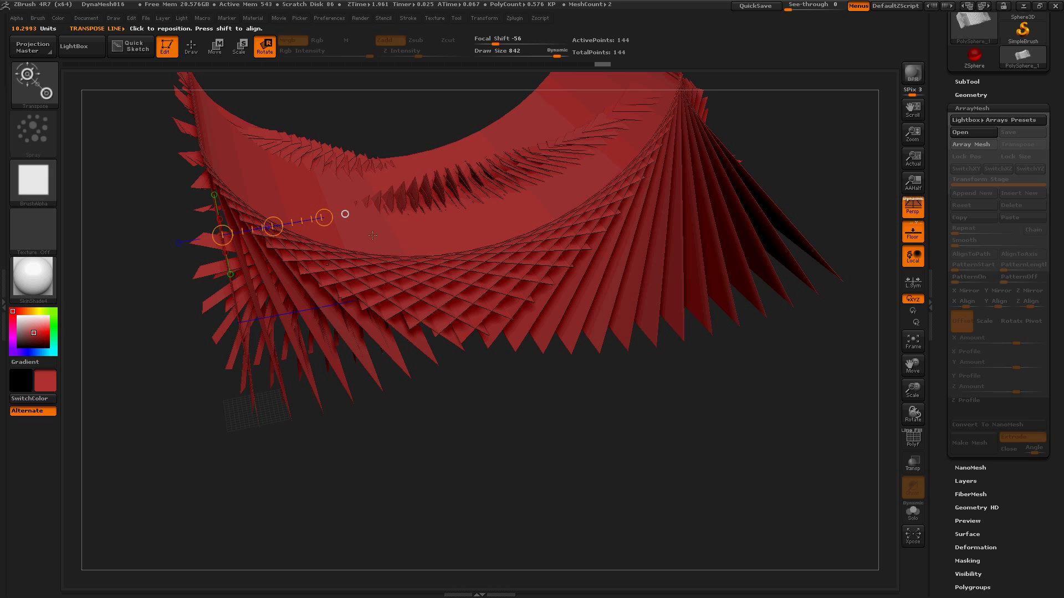